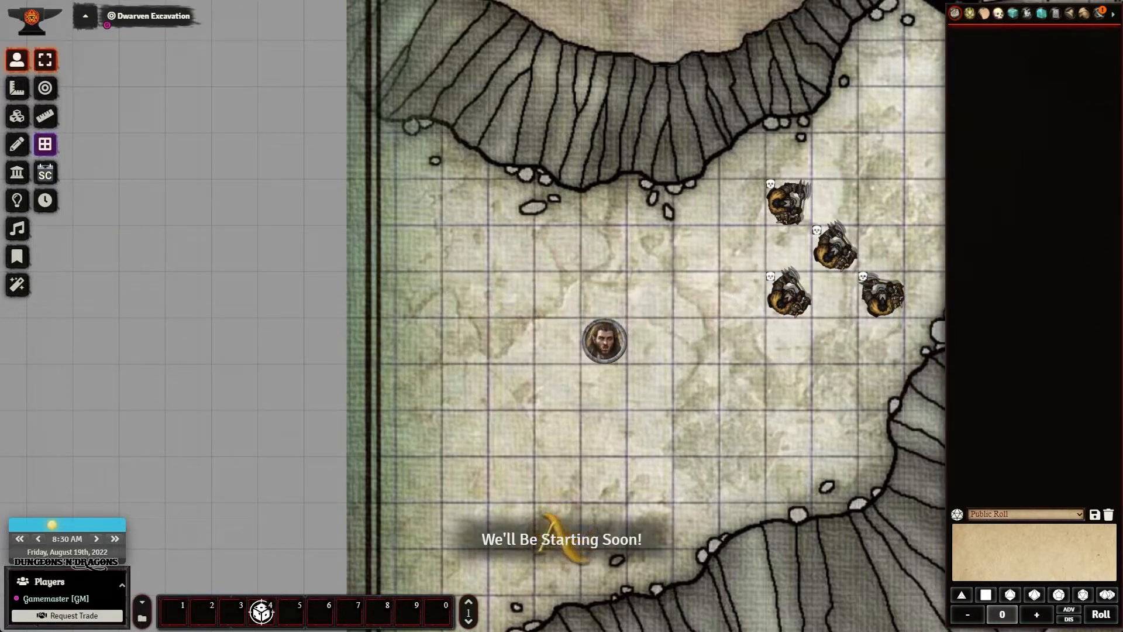
Step: Select the character token, then show the Game Settings panel with version 9 world information
left_click(604, 342)
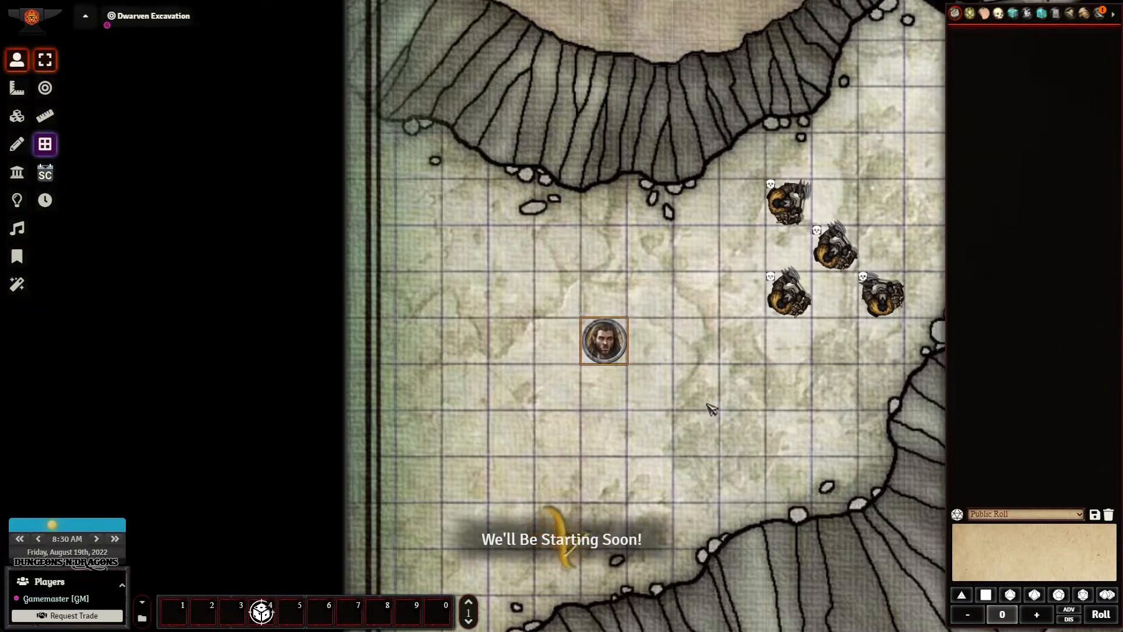
mouse_move(843, 339)
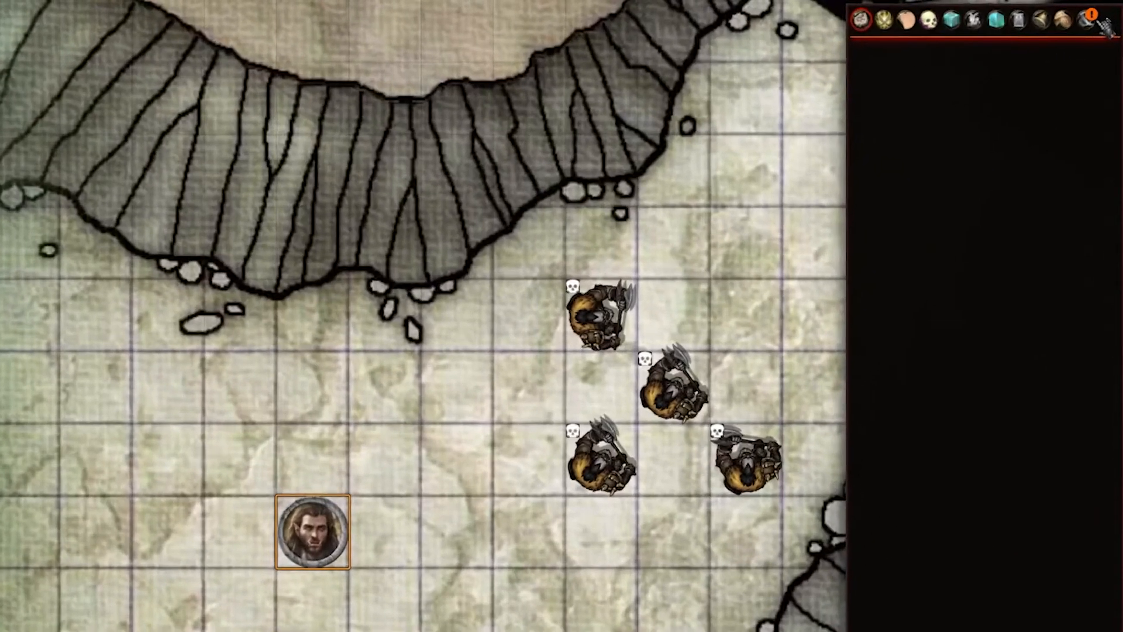
left_click(1107, 29)
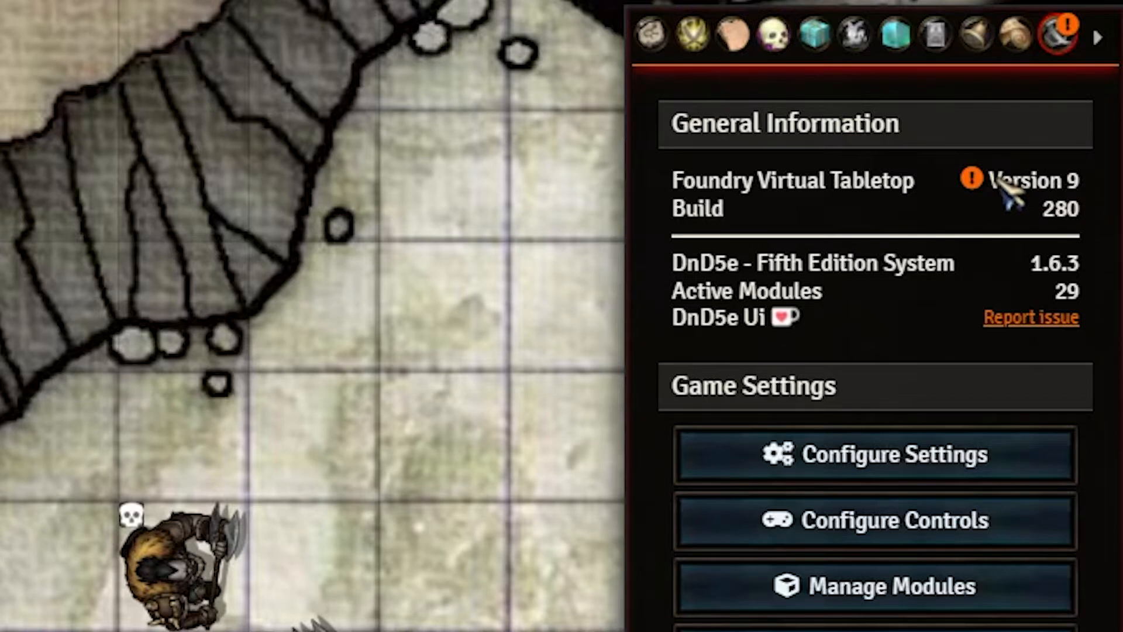
mouse_move(992, 258)
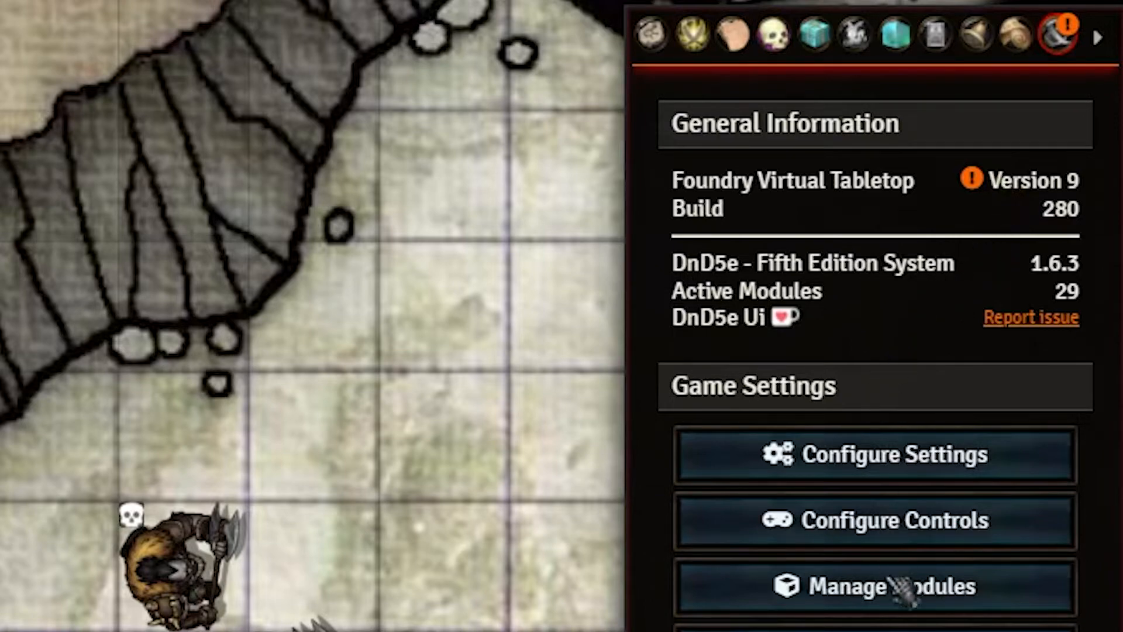
Step: Open Manage Modules and tick Module Compatibility Checker for activation
left_click(872, 587)
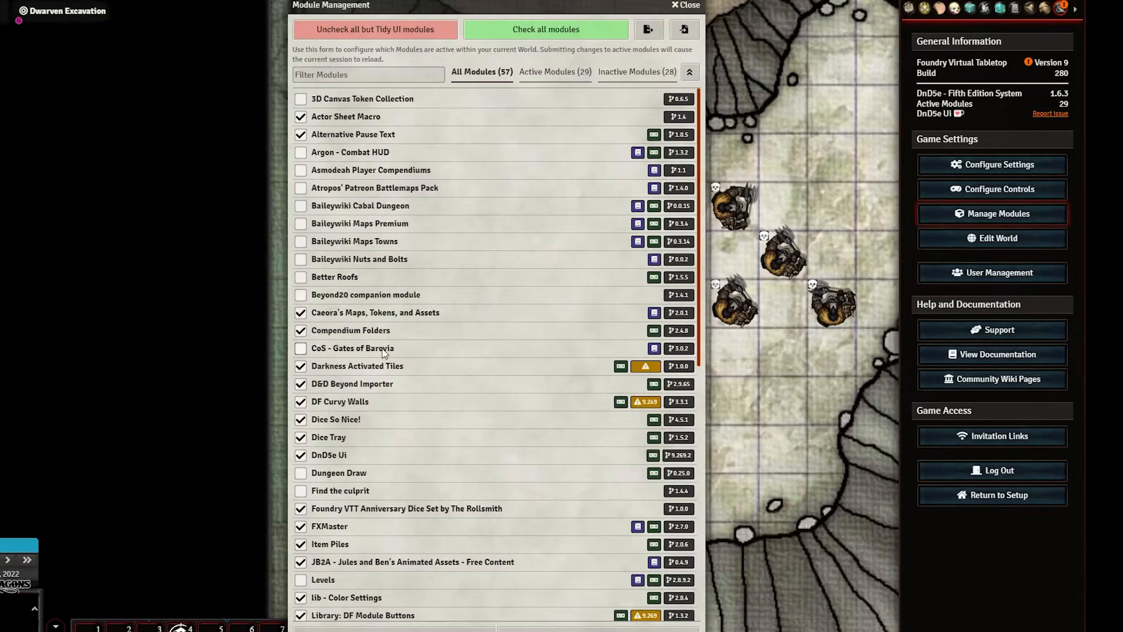
scroll("down", 3)
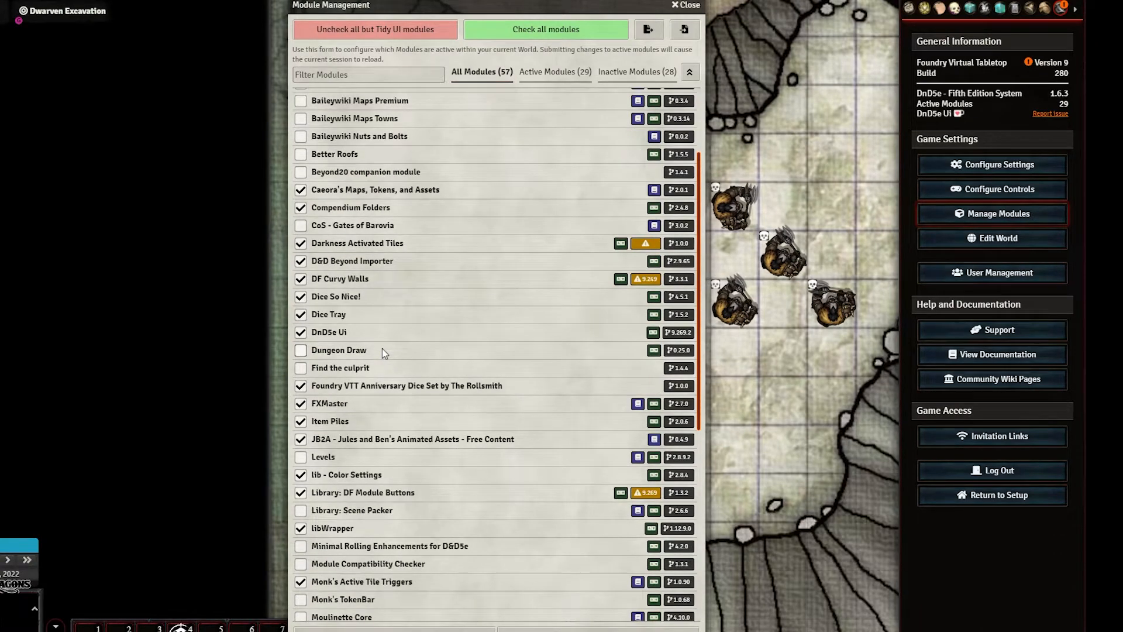
scroll("down", 3)
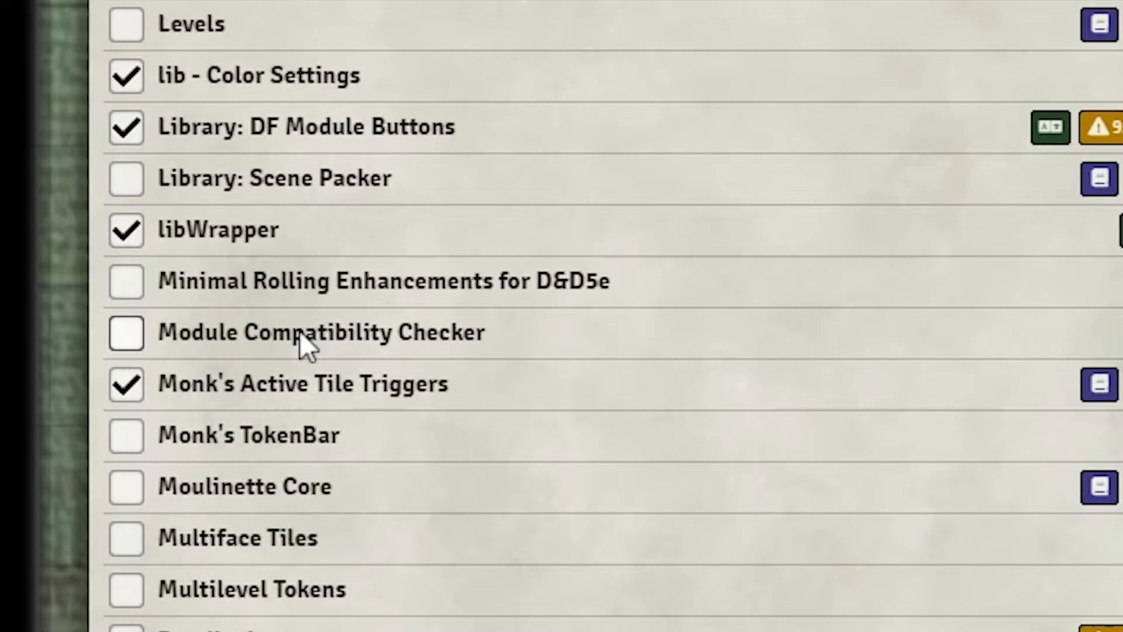
left_click(127, 332)
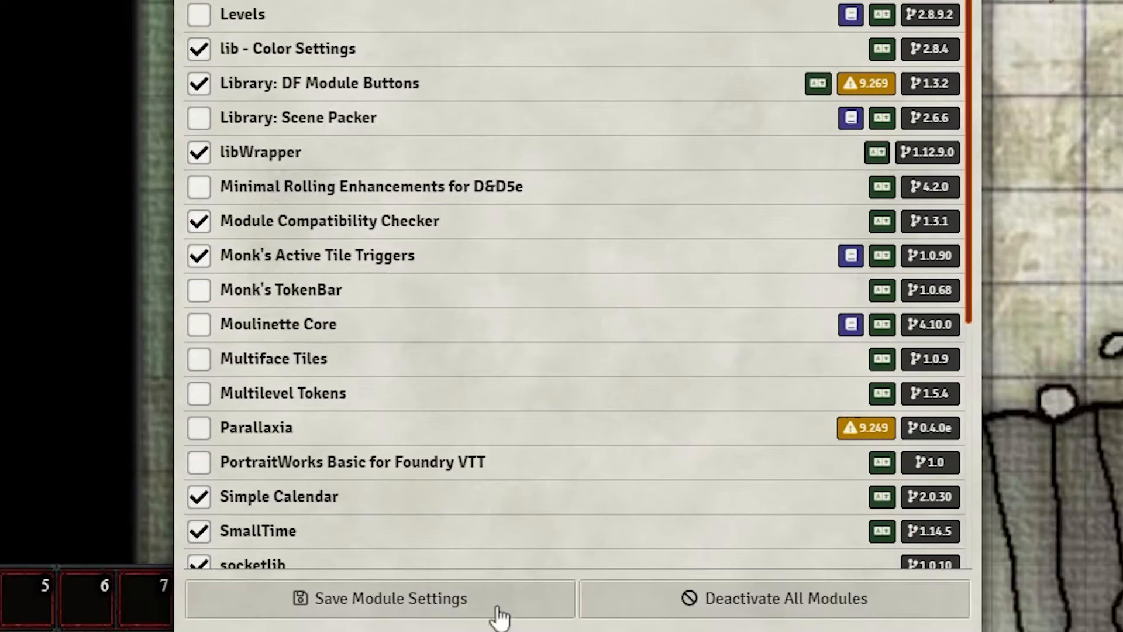
mouse_move(659, 616)
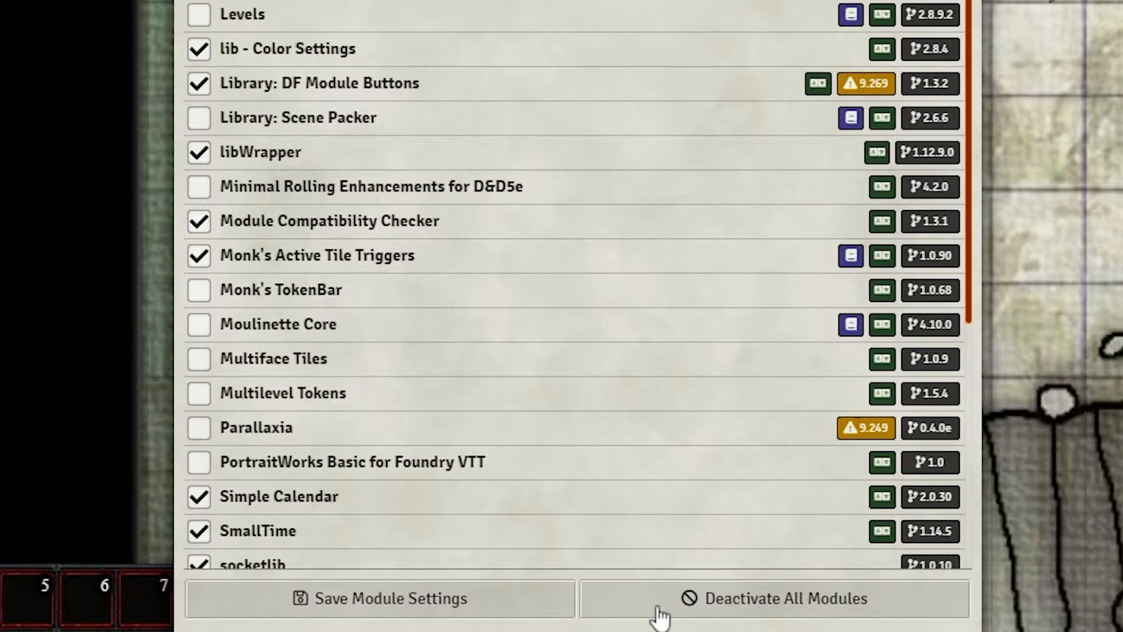
mouse_move(778, 457)
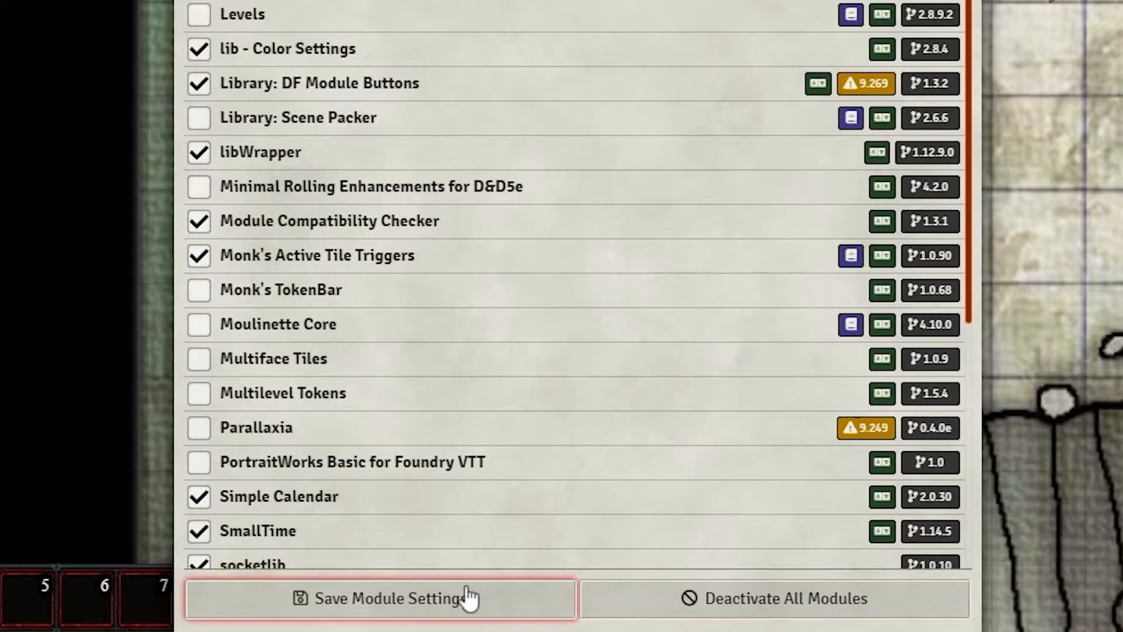
Step: Save module settings, reload the world, and reopen Manage Modules from Game Settings
left_click(379, 598)
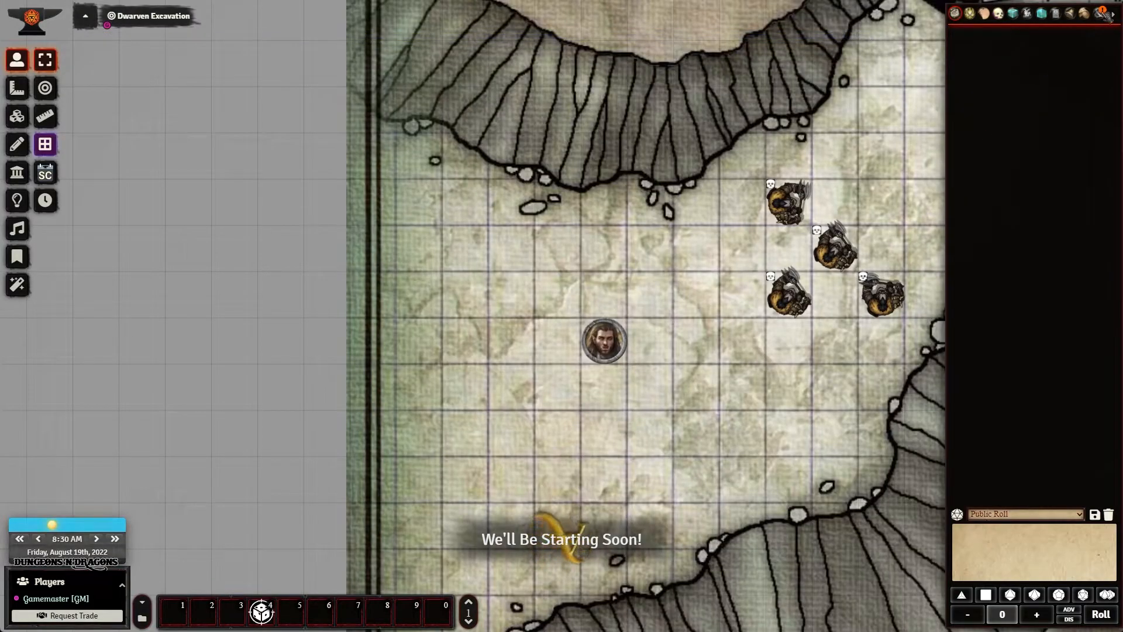
left_click(1113, 13)
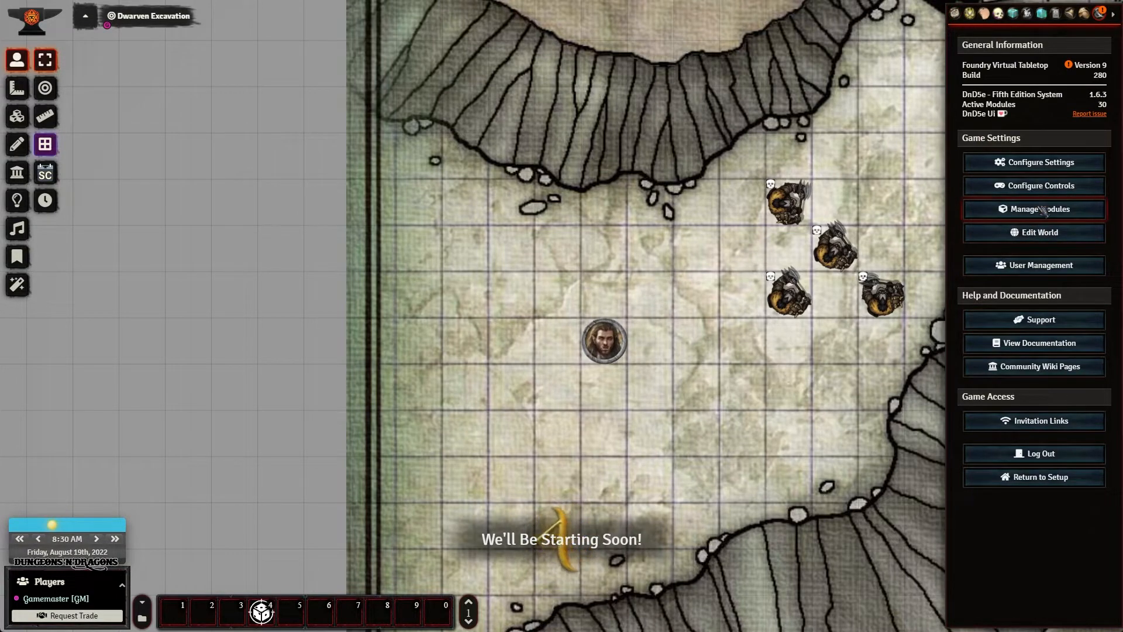
left_click(1033, 208)
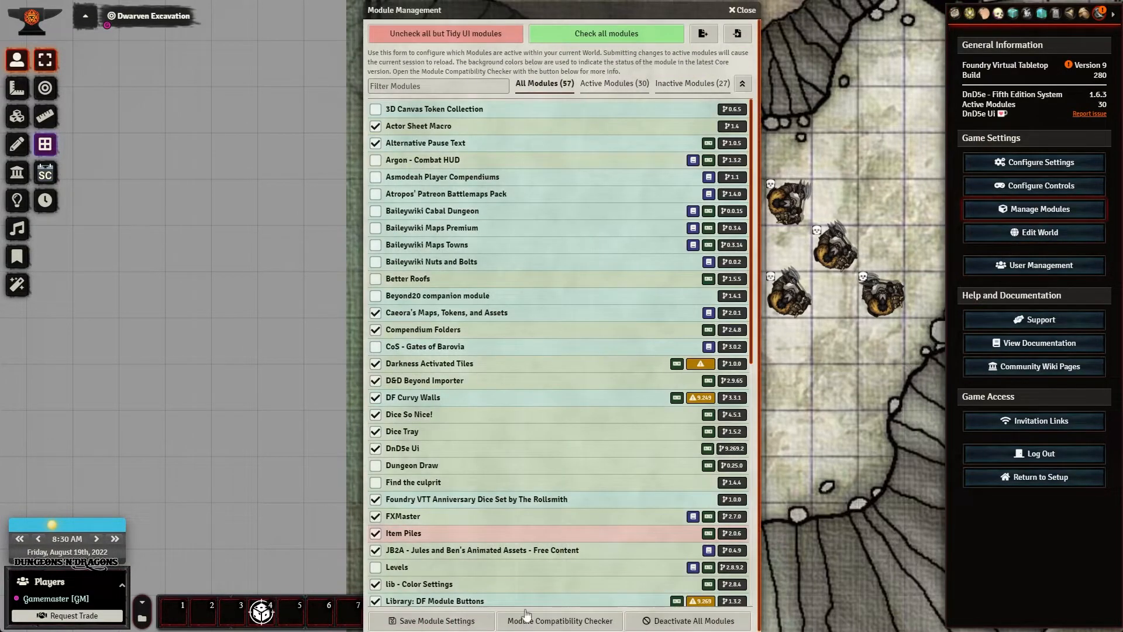
mouse_move(593, 428)
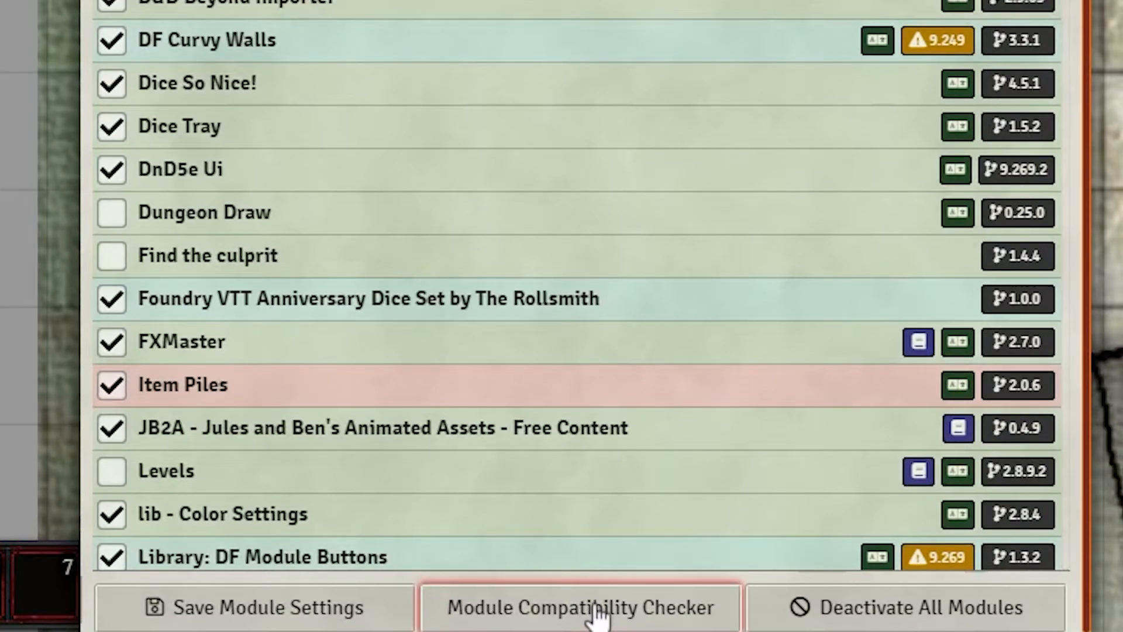
left_click(581, 607)
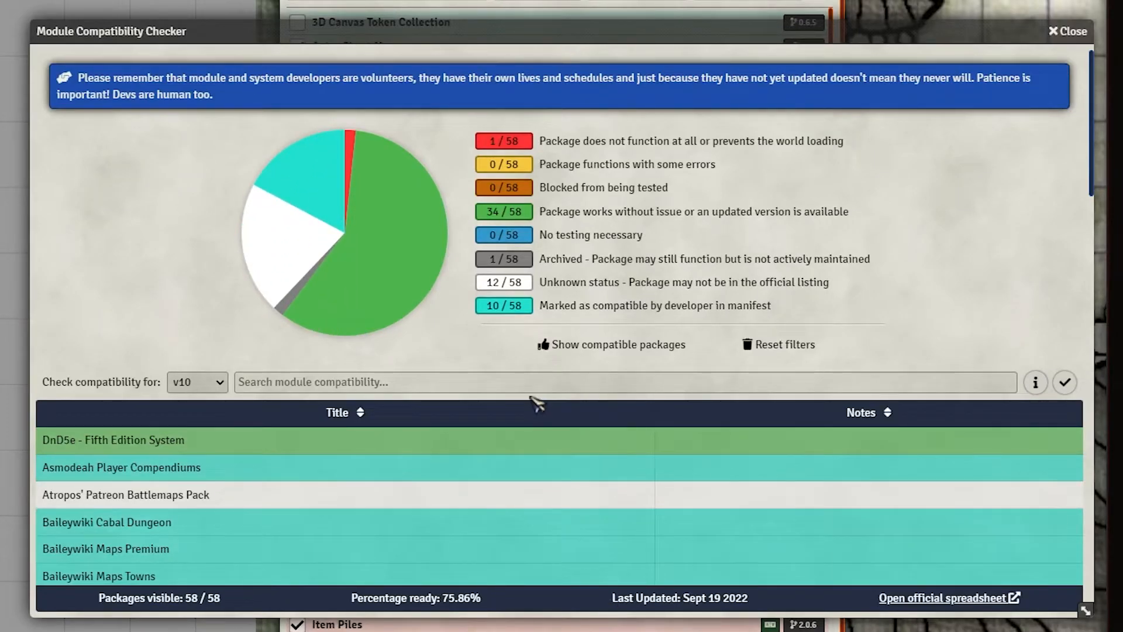
mouse_move(474, 335)
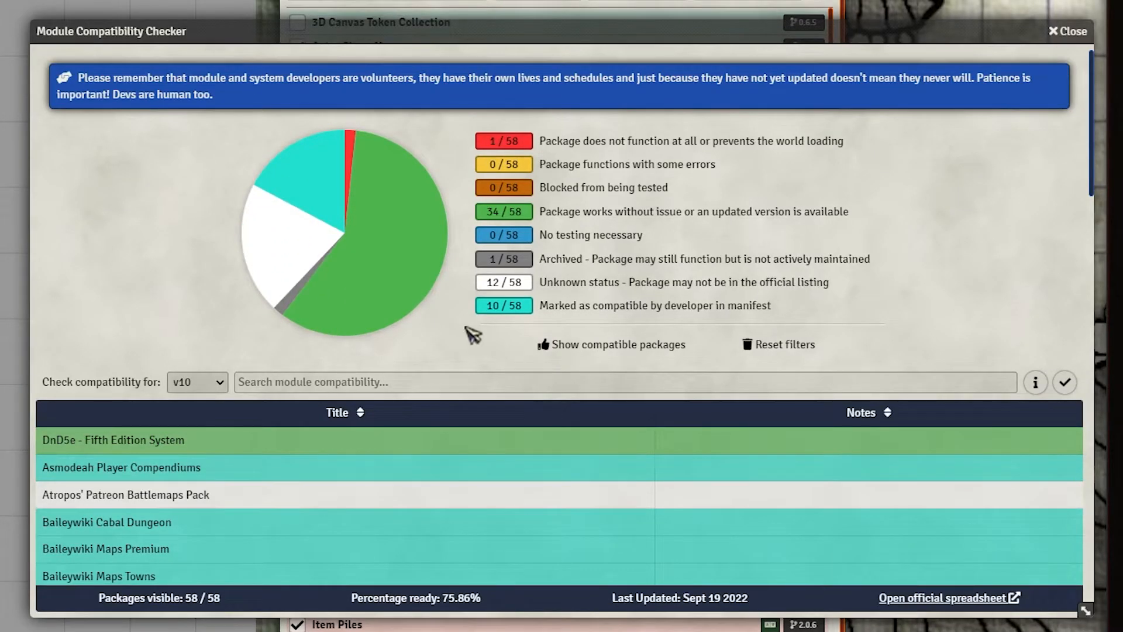
scroll("down", 3)
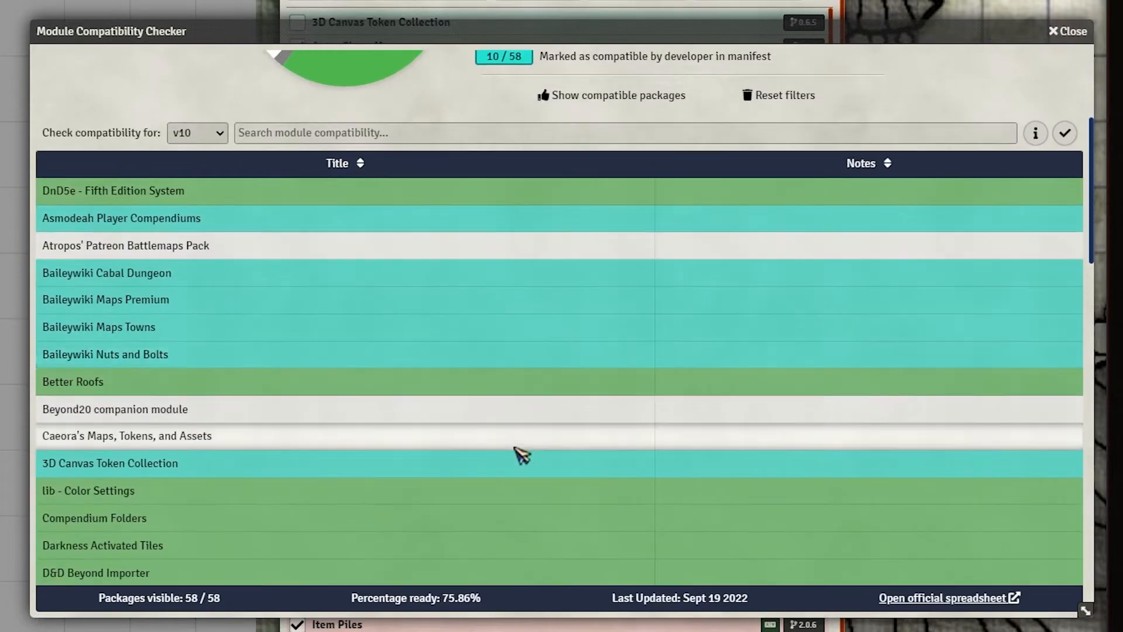
scroll("down", 3)
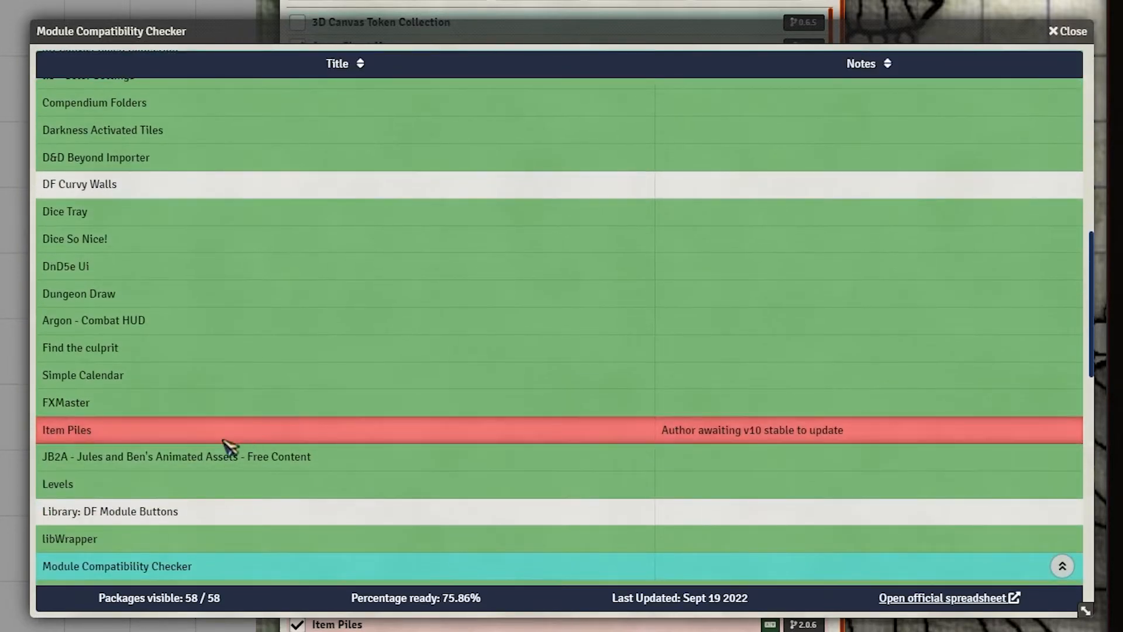
mouse_move(140, 437)
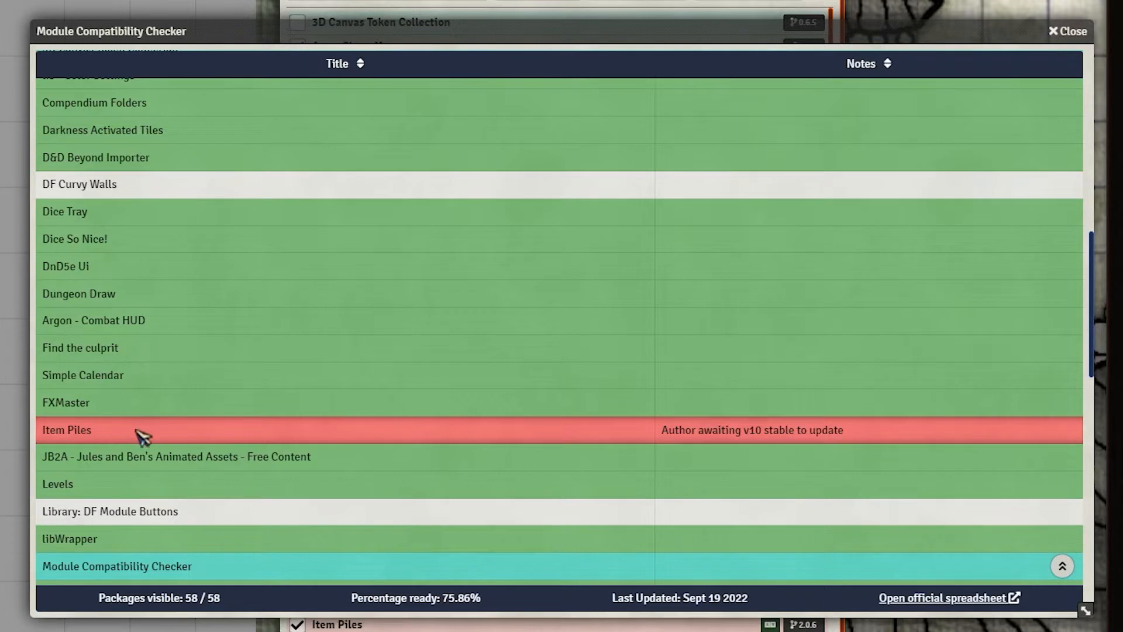
mouse_move(127, 439)
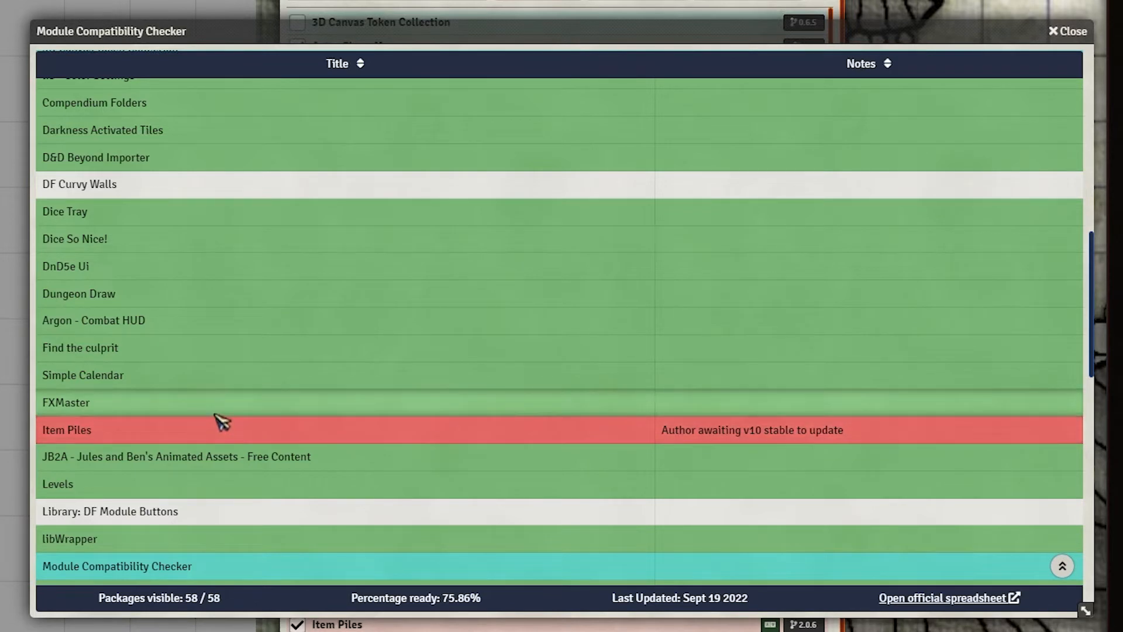
mouse_move(217, 428)
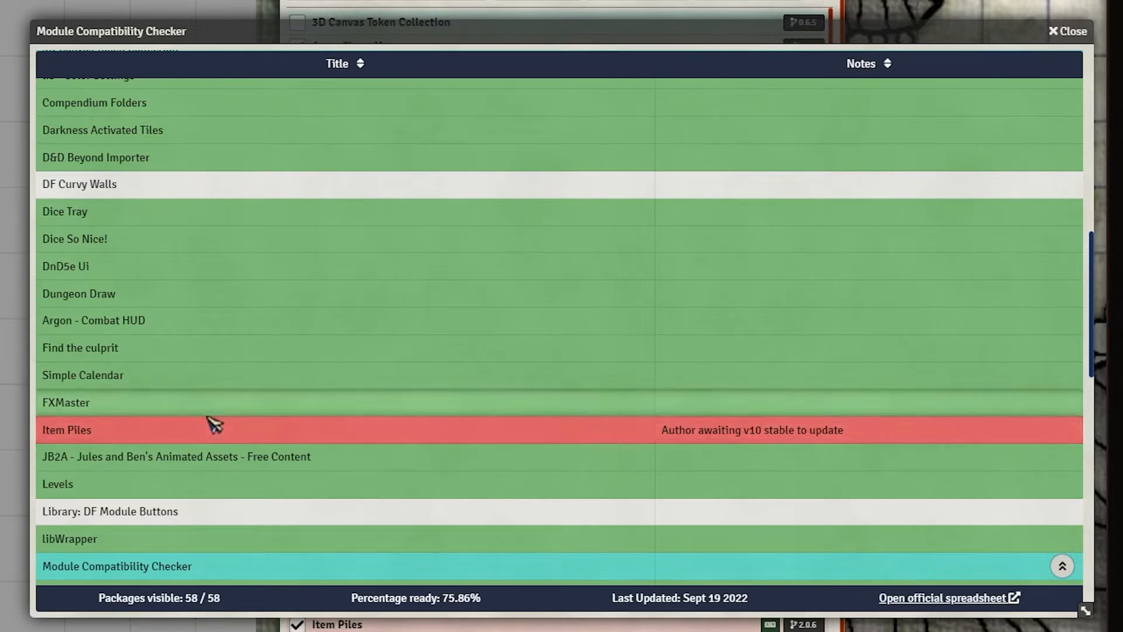
mouse_move(166, 443)
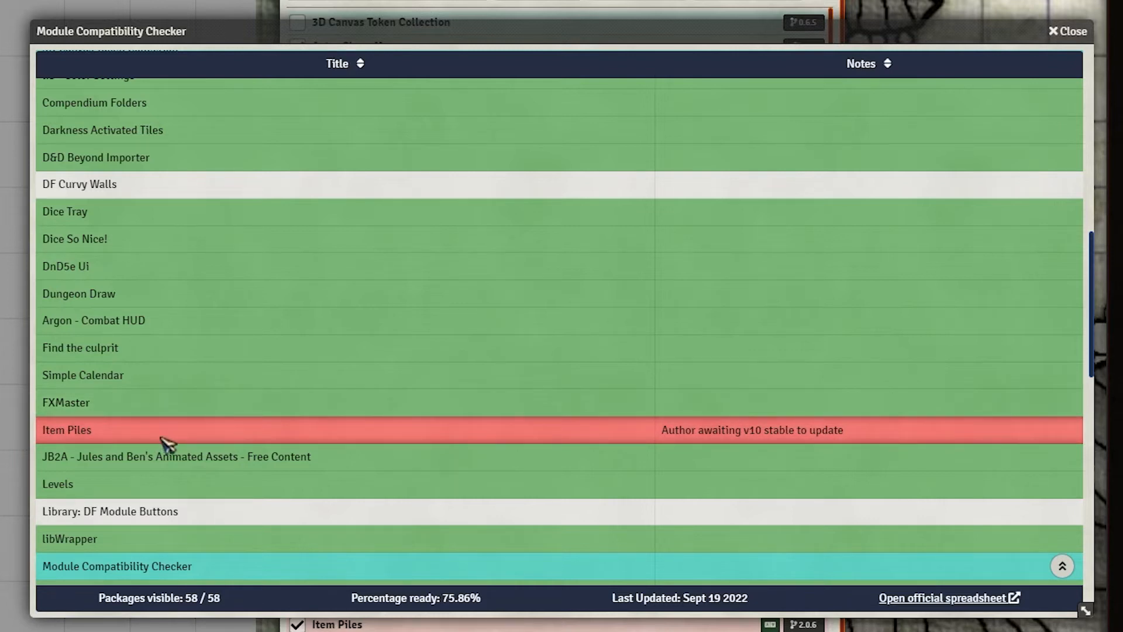
mouse_move(215, 371)
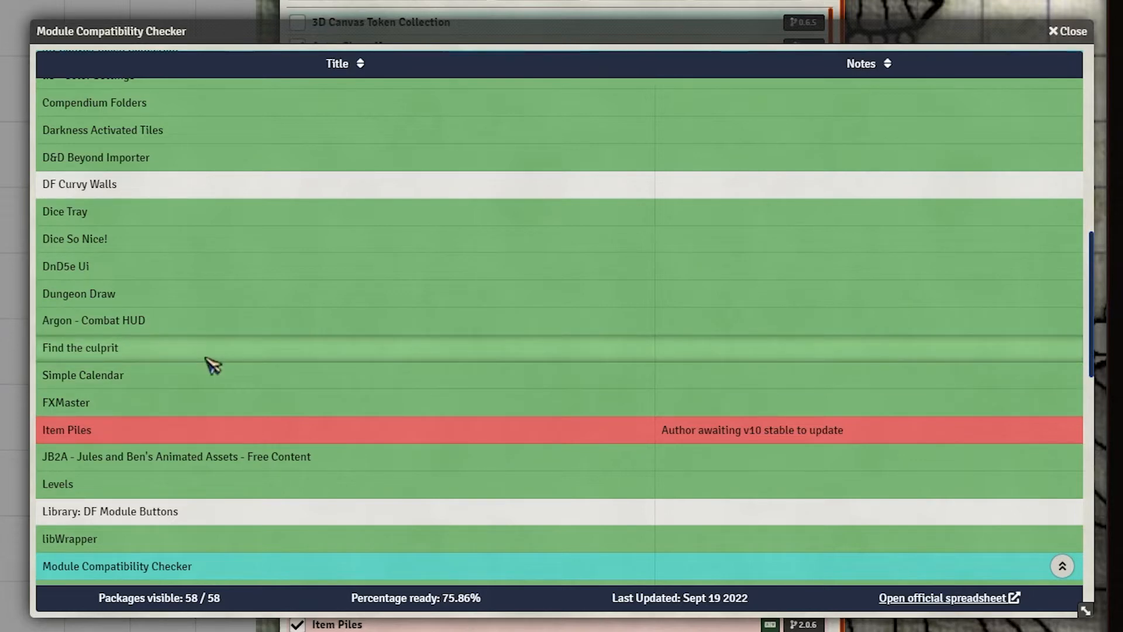
mouse_move(494, 418)
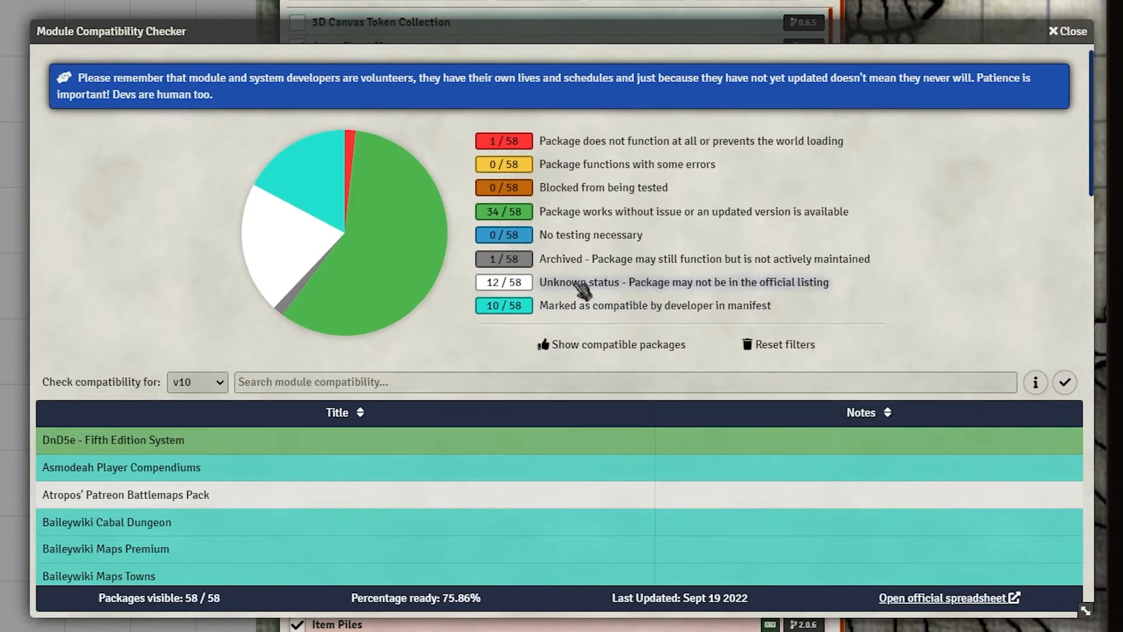
mouse_move(580, 265)
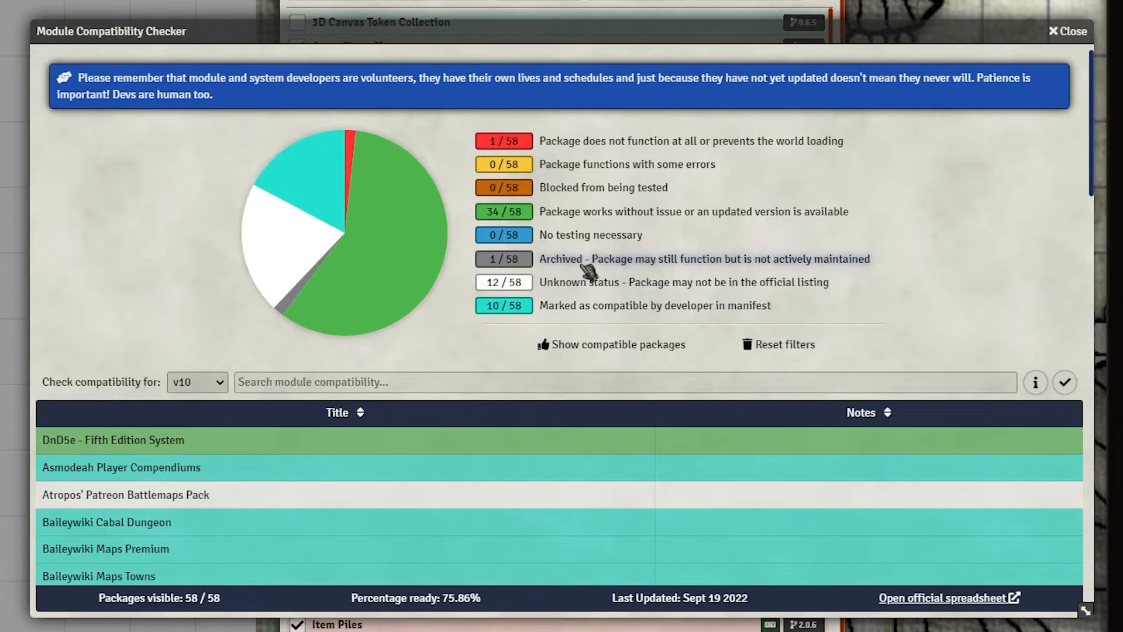
mouse_move(591, 268)
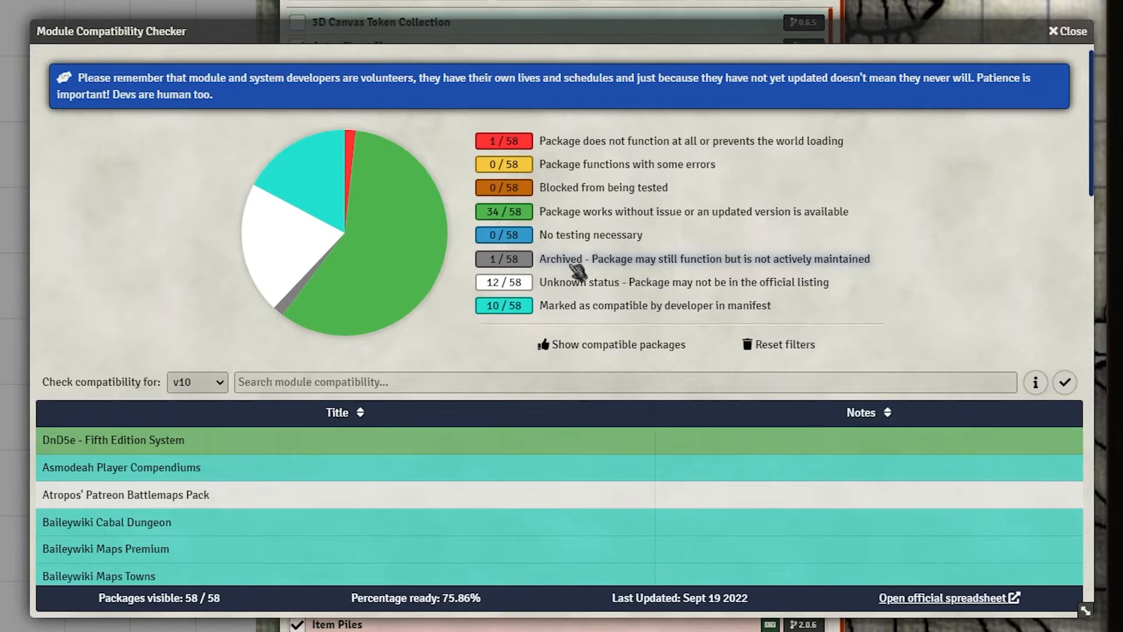
mouse_move(609, 264)
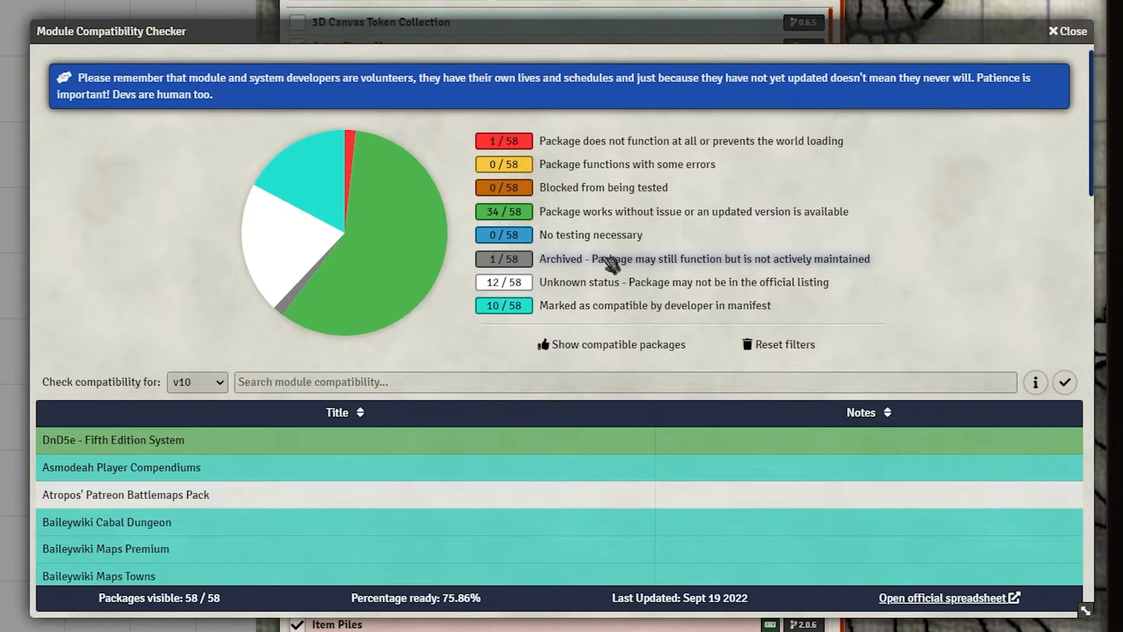
mouse_move(581, 255)
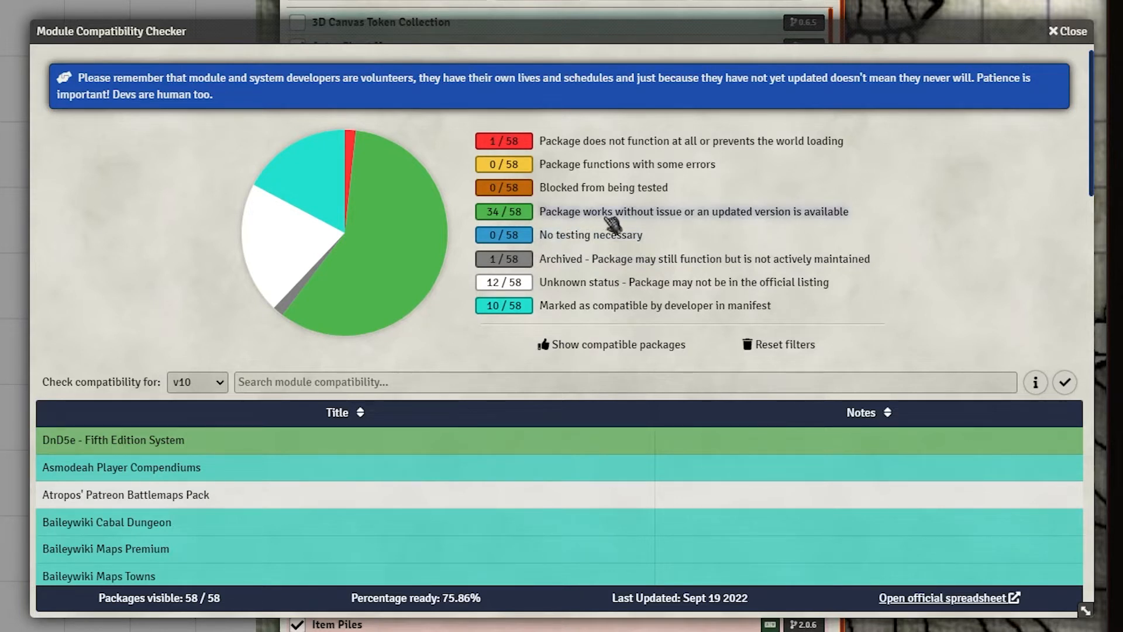
mouse_move(629, 218)
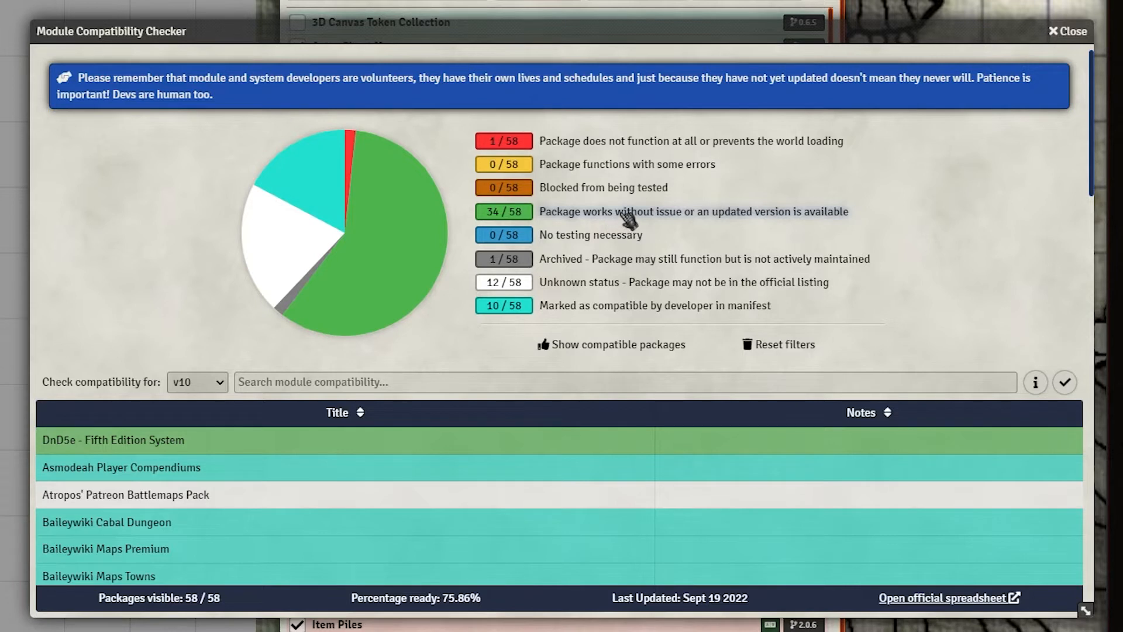
mouse_move(591, 214)
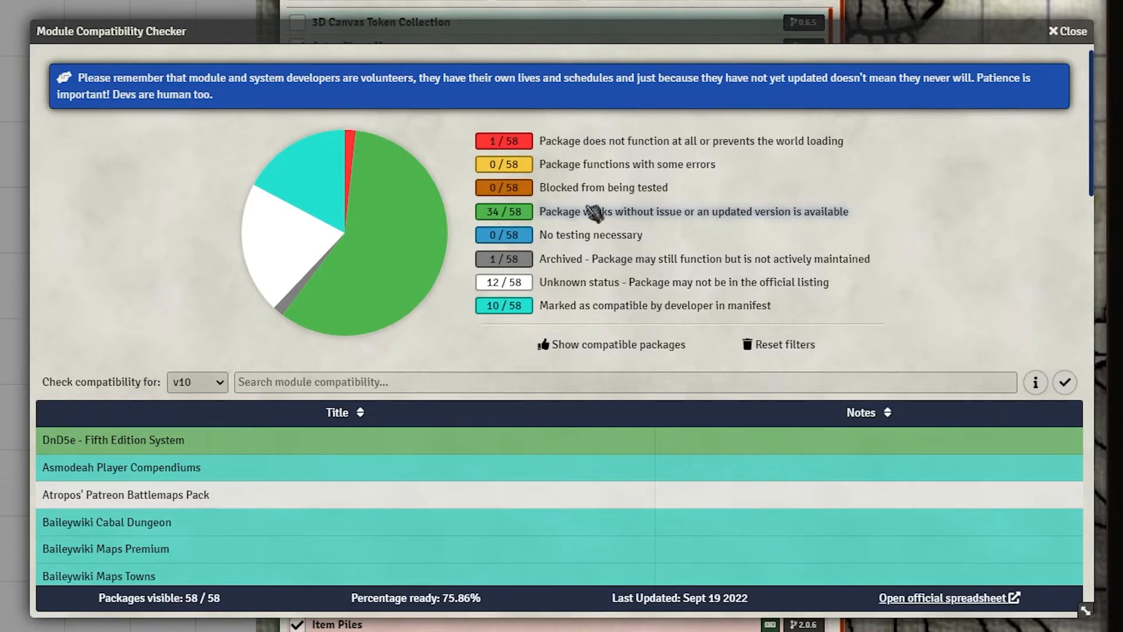
mouse_move(586, 196)
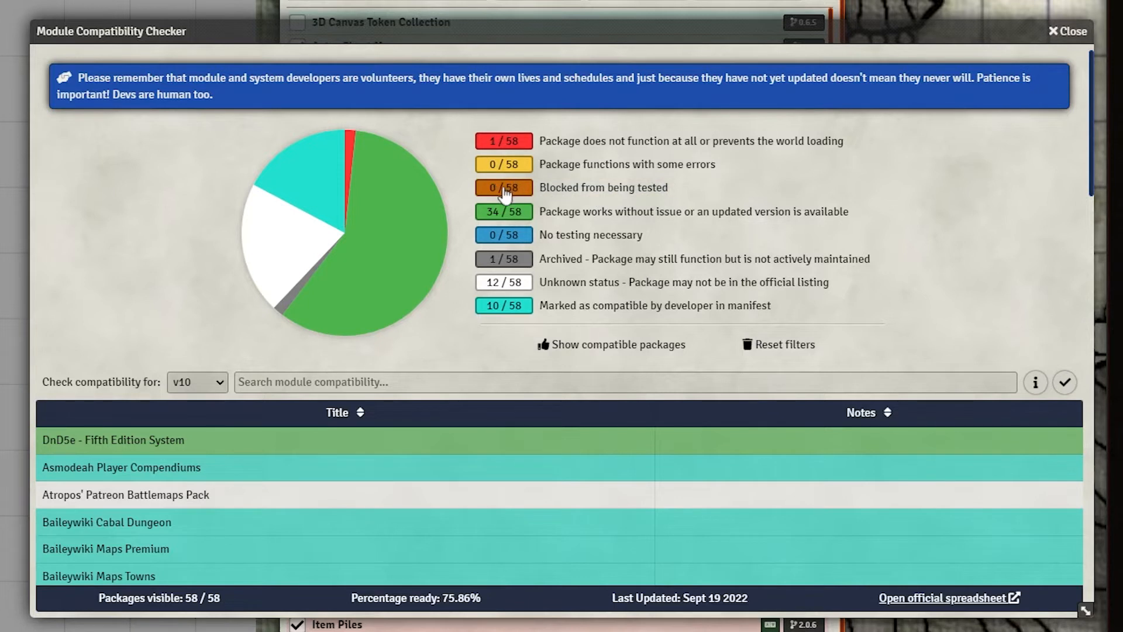
mouse_move(587, 201)
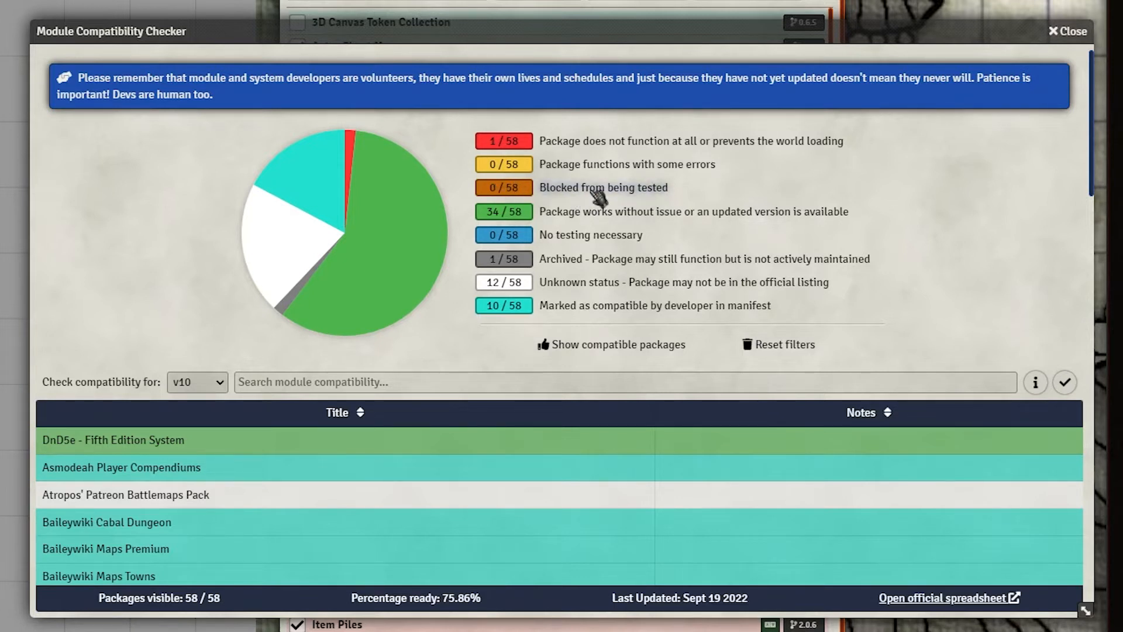
mouse_move(616, 199)
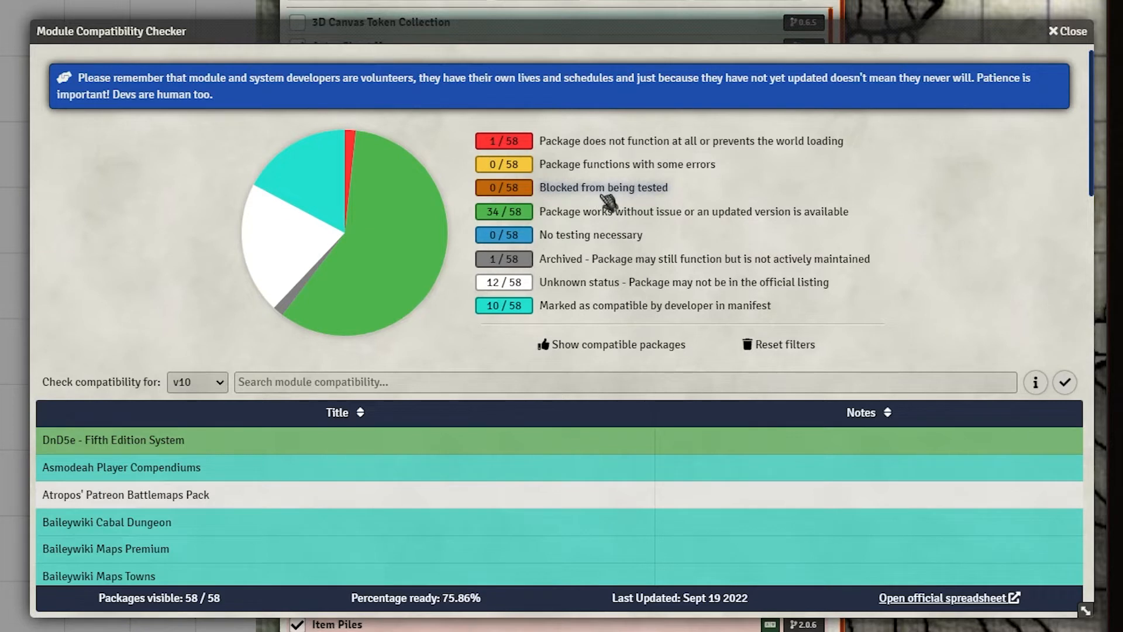
mouse_move(605, 193)
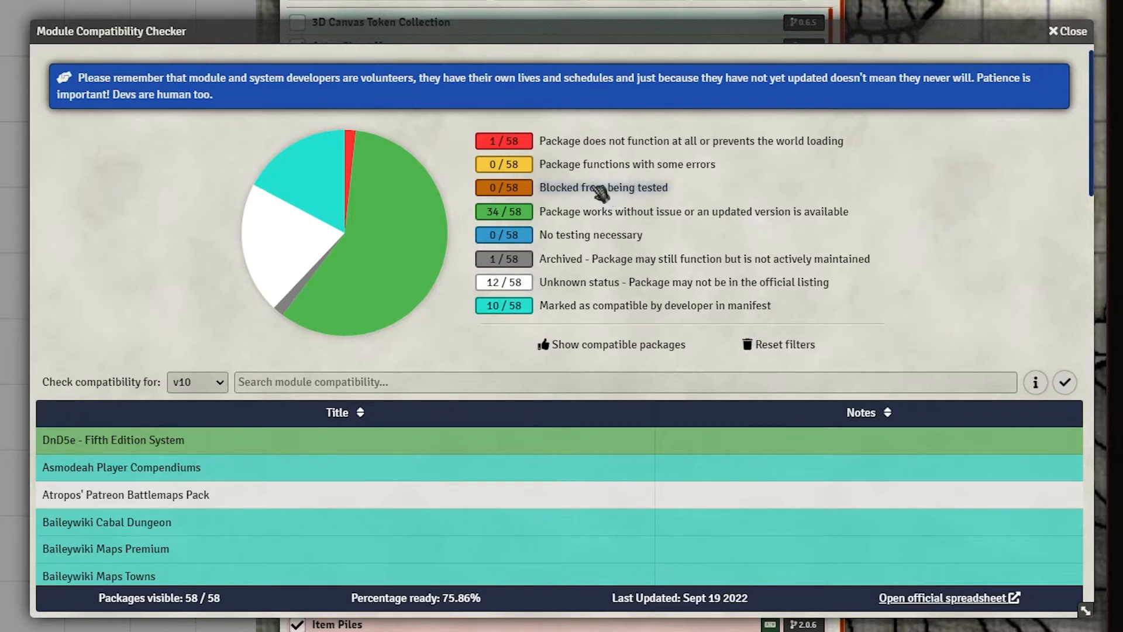
mouse_move(575, 181)
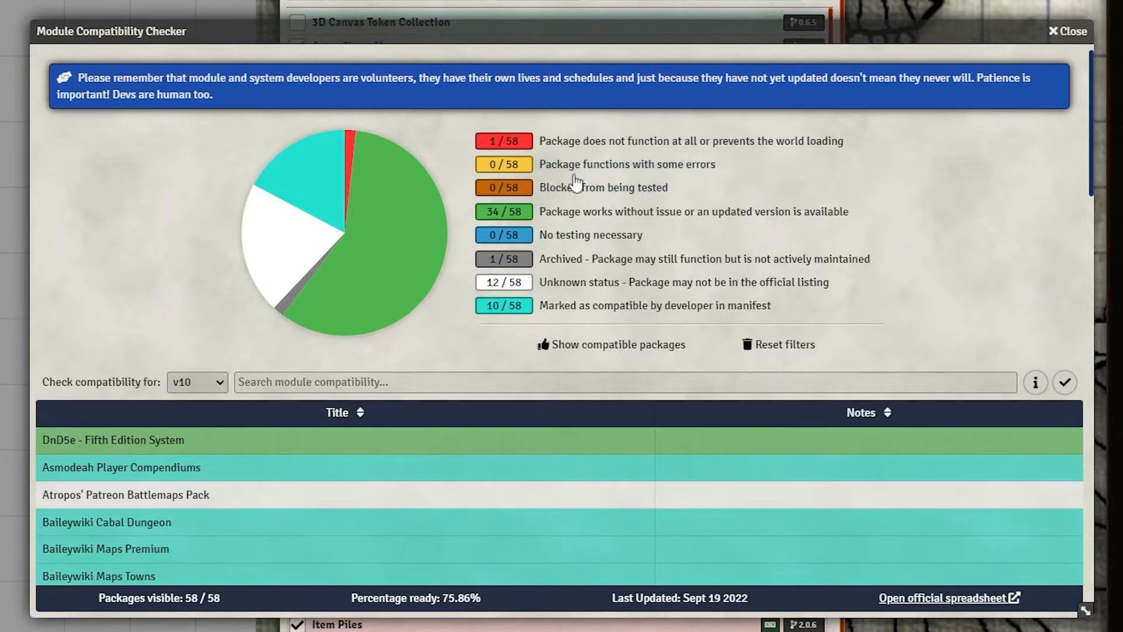
mouse_move(598, 172)
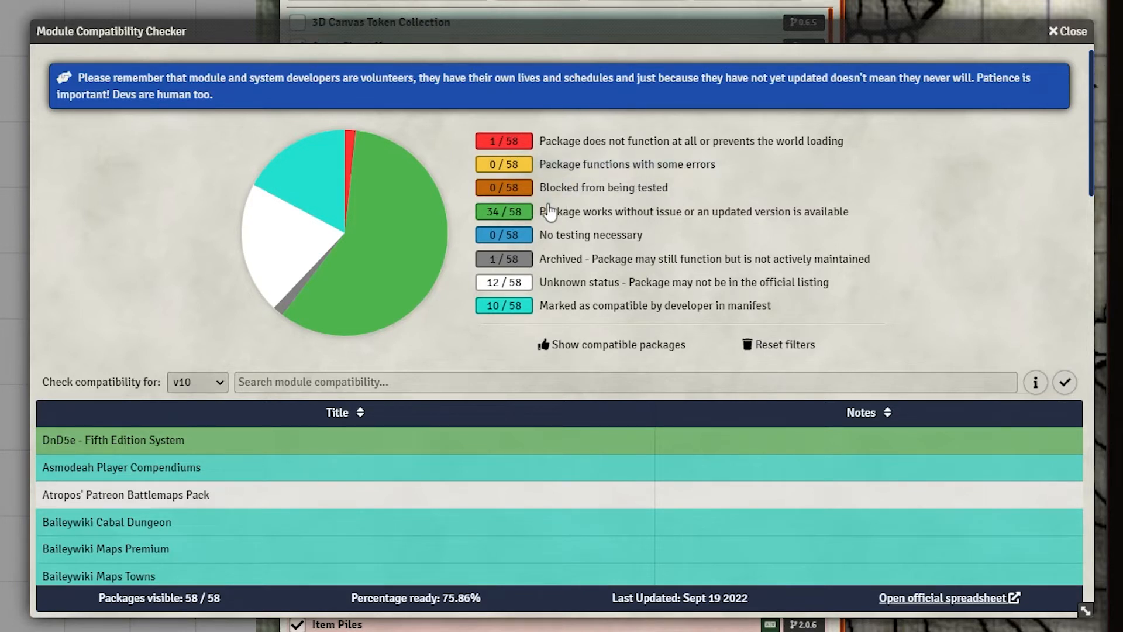
mouse_move(291, 262)
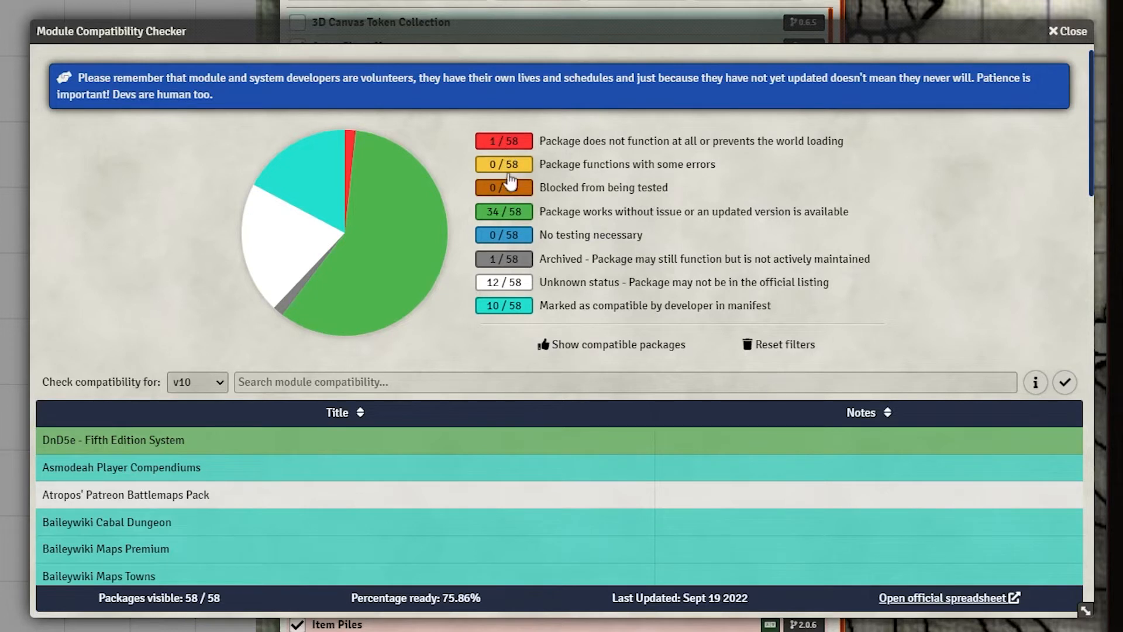
left_click(504, 164)
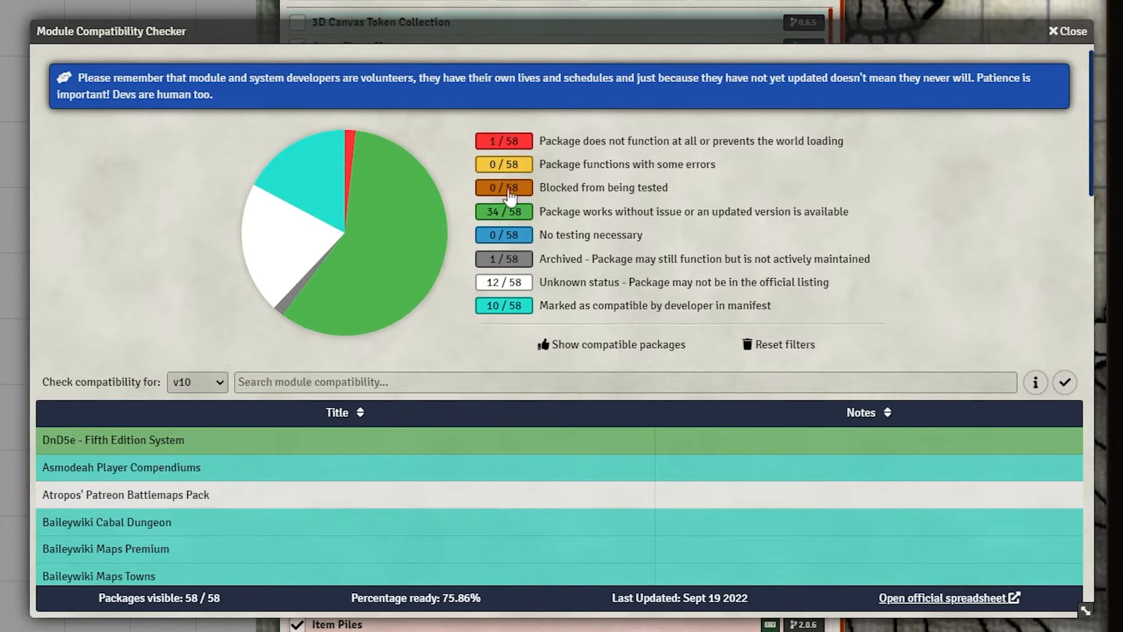
left_click(503, 211)
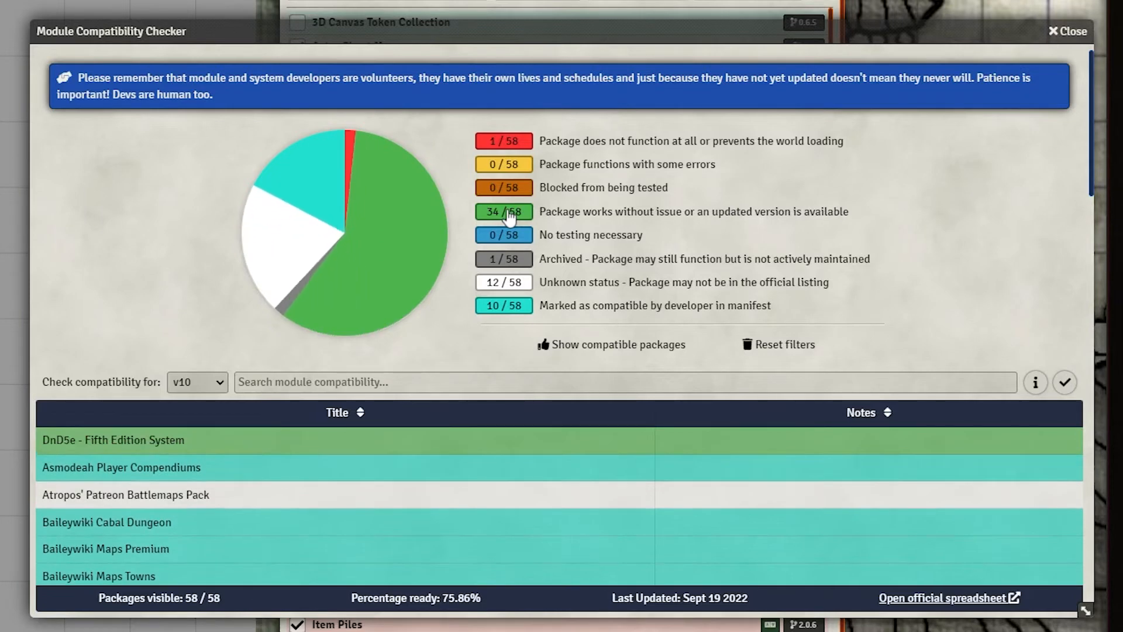
mouse_move(530, 271)
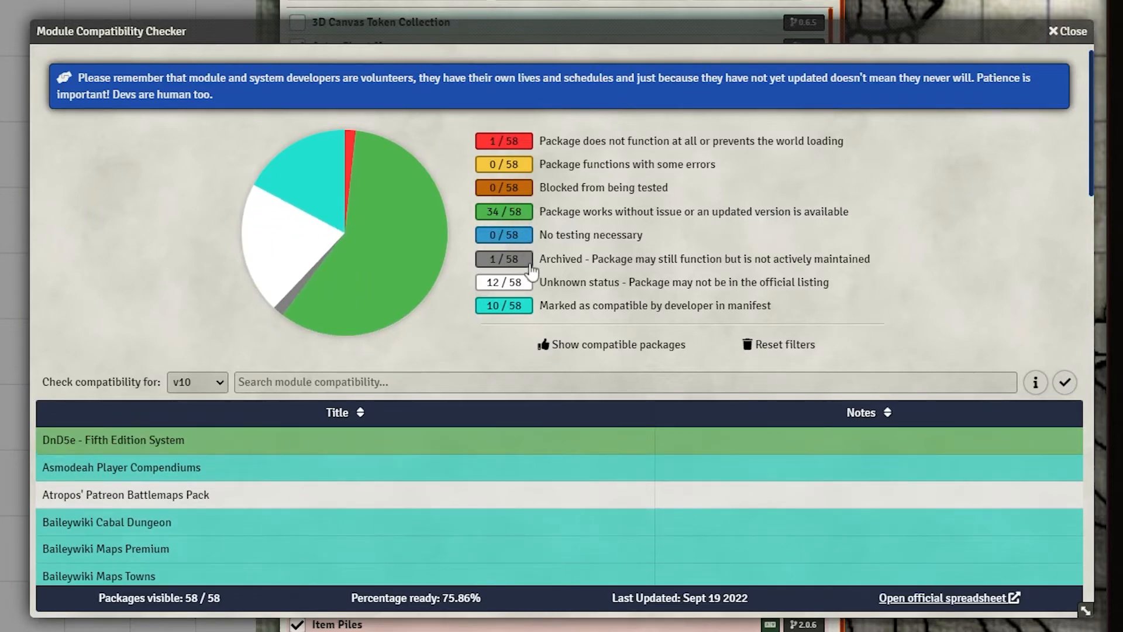
Step: Scroll down through the compatibility checker's package table
scroll("down", 3)
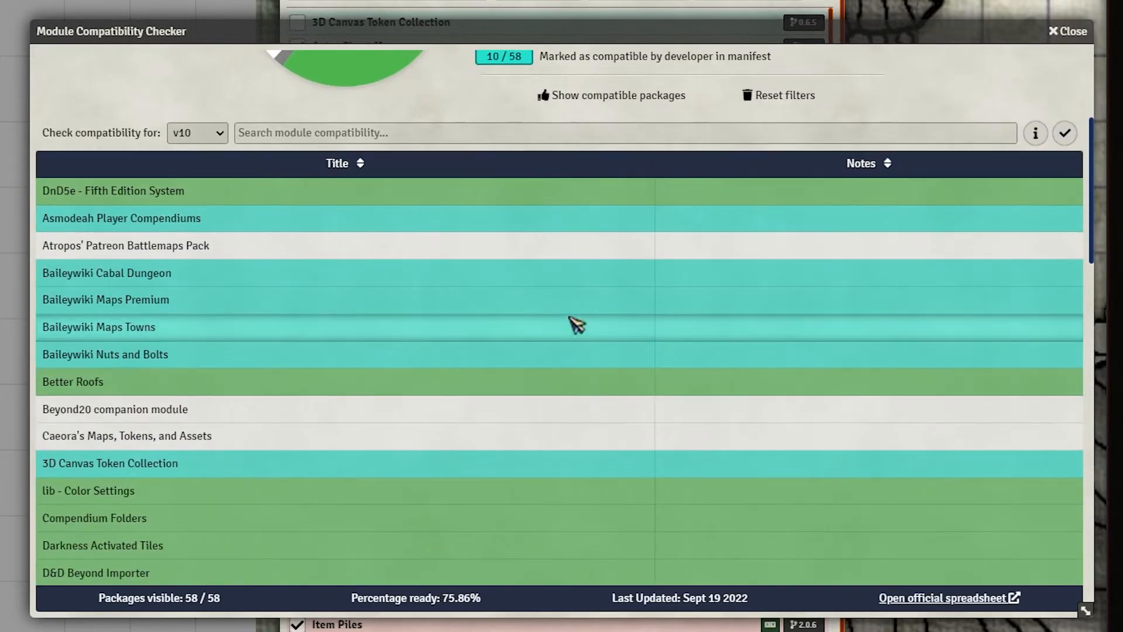
scroll("down", 3)
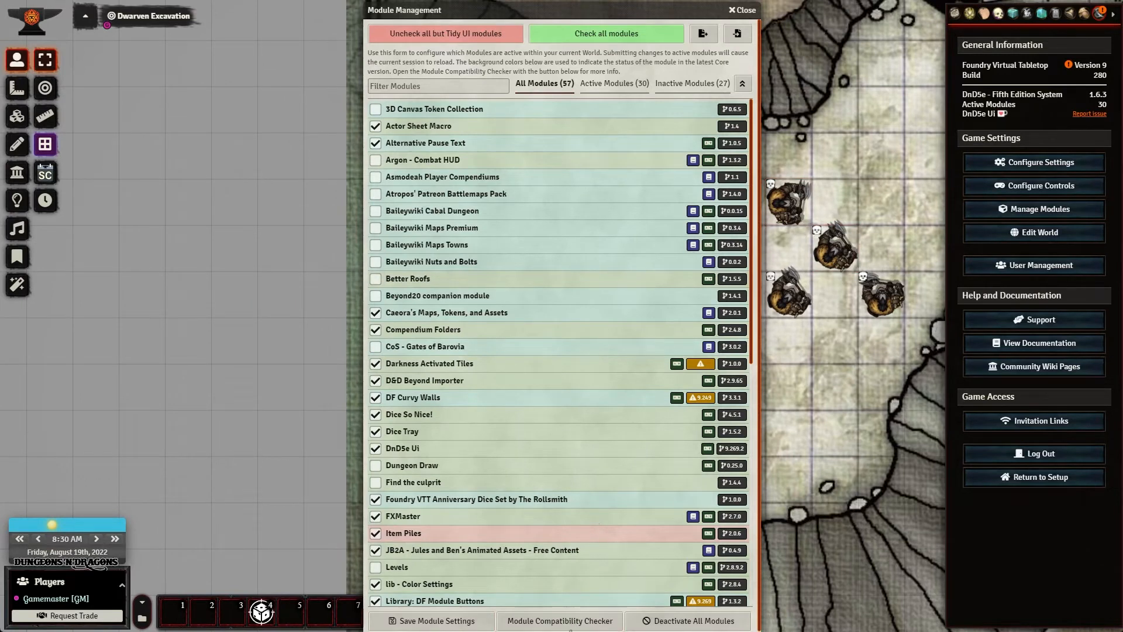
mouse_move(604, 296)
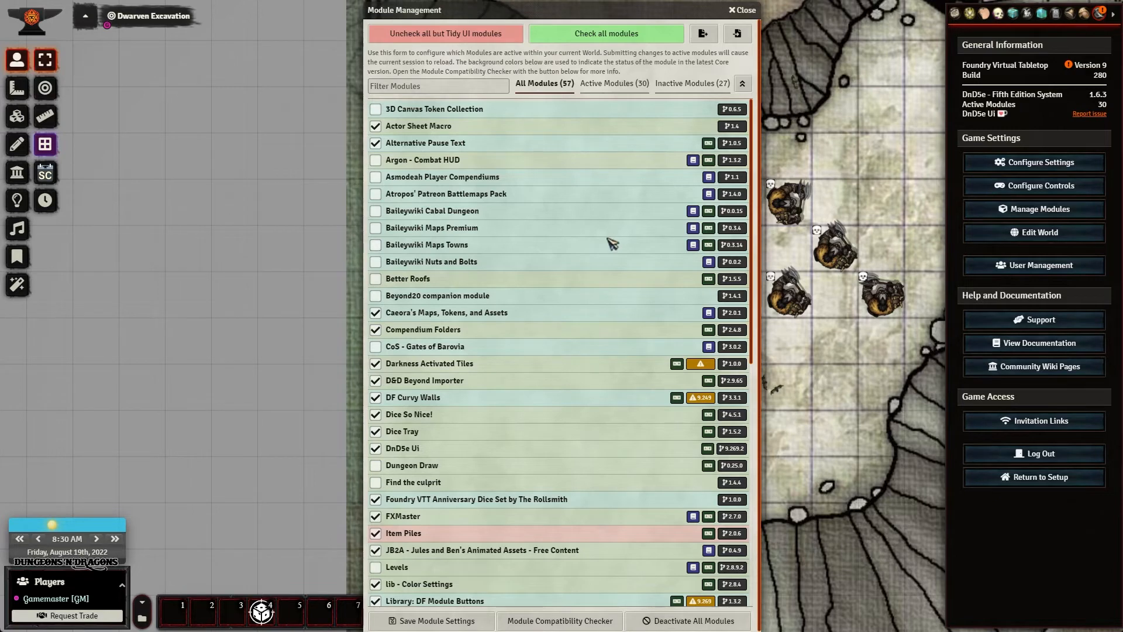
scroll("down", 3)
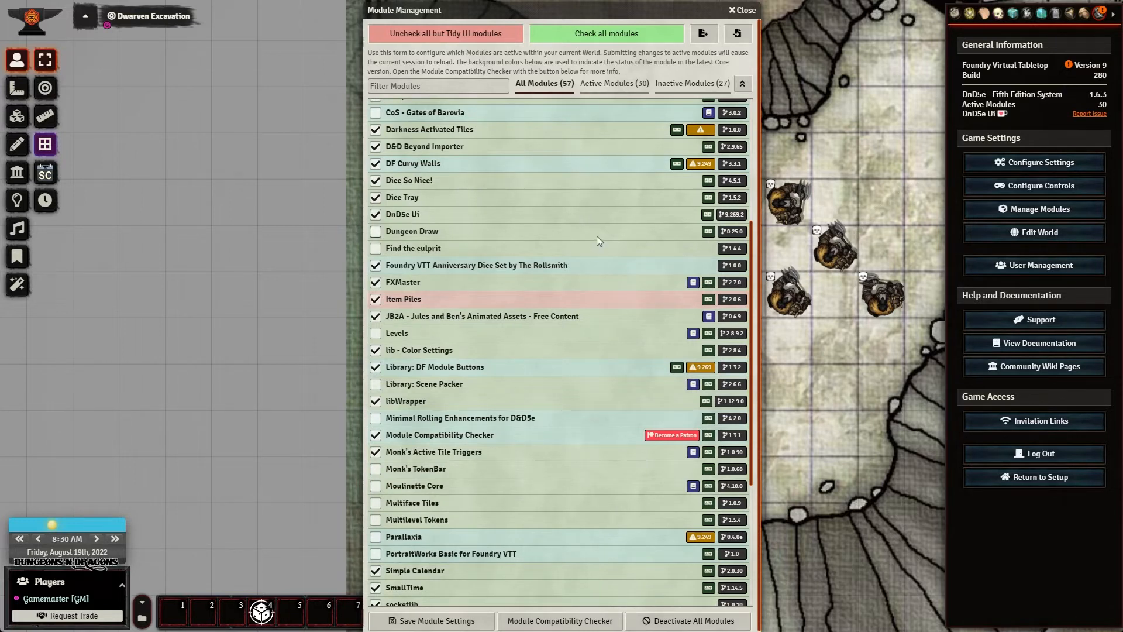
mouse_move(589, 256)
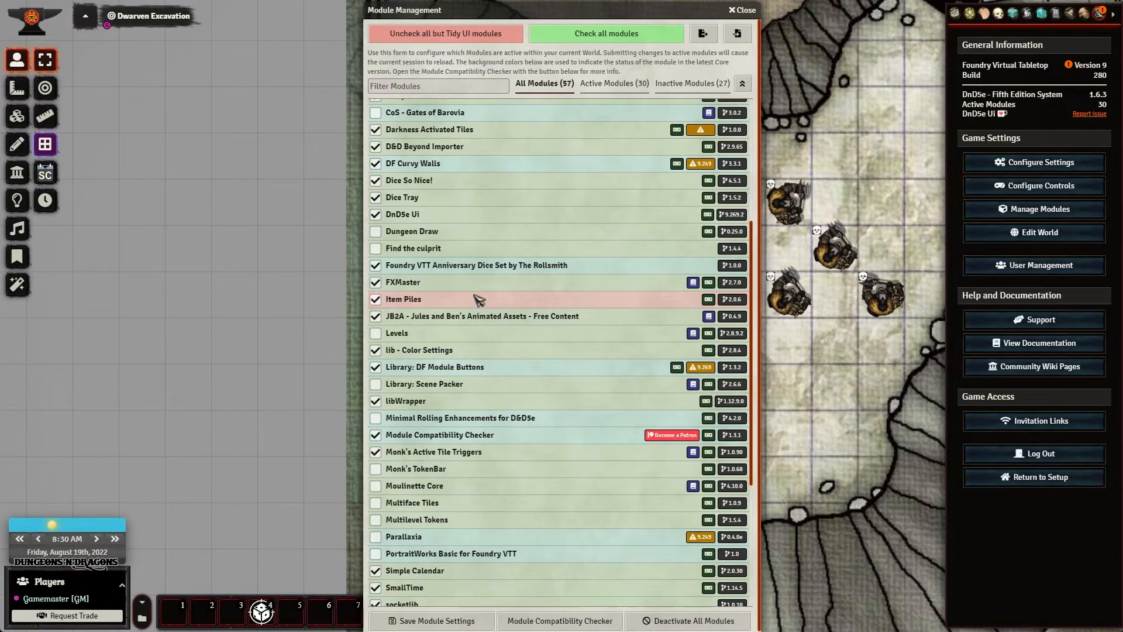
mouse_move(509, 298)
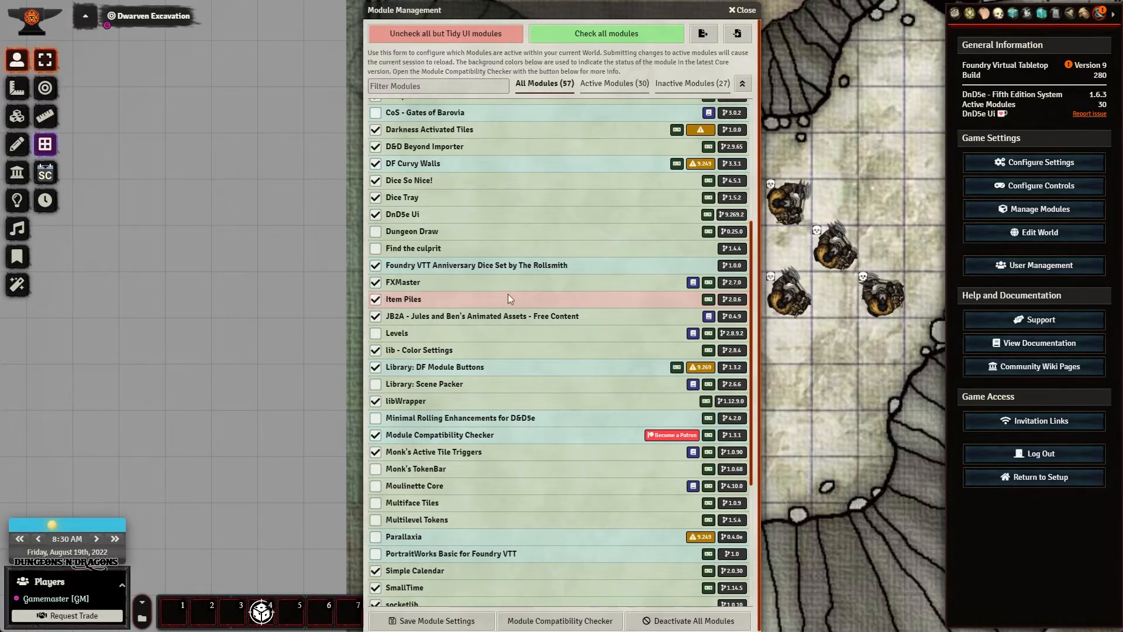
scroll("down", 3)
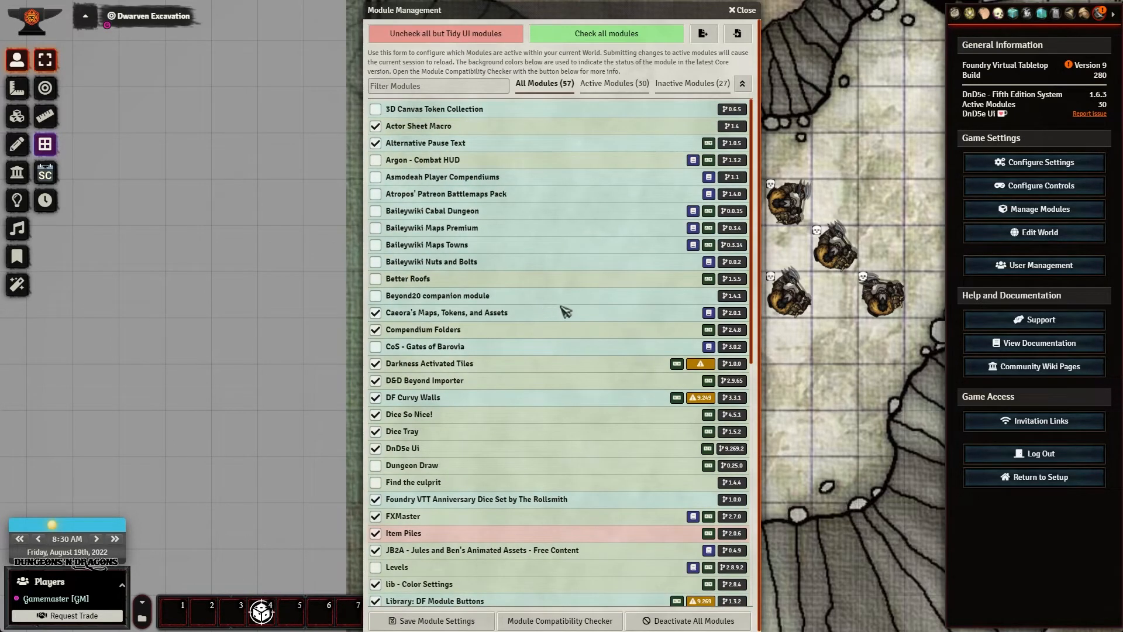
mouse_move(561, 294)
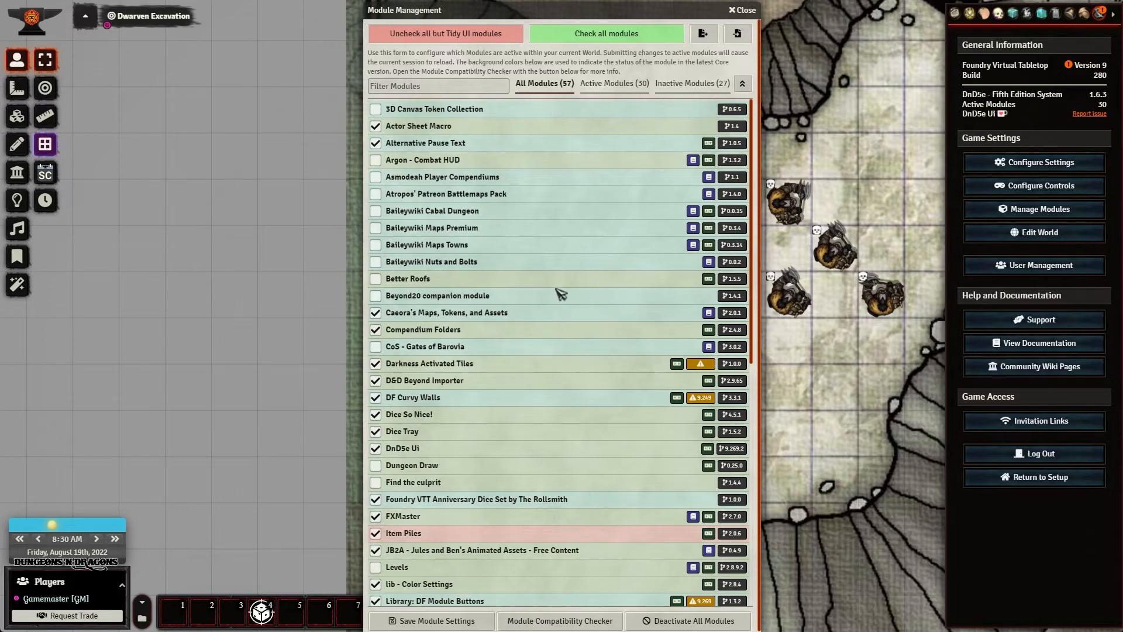